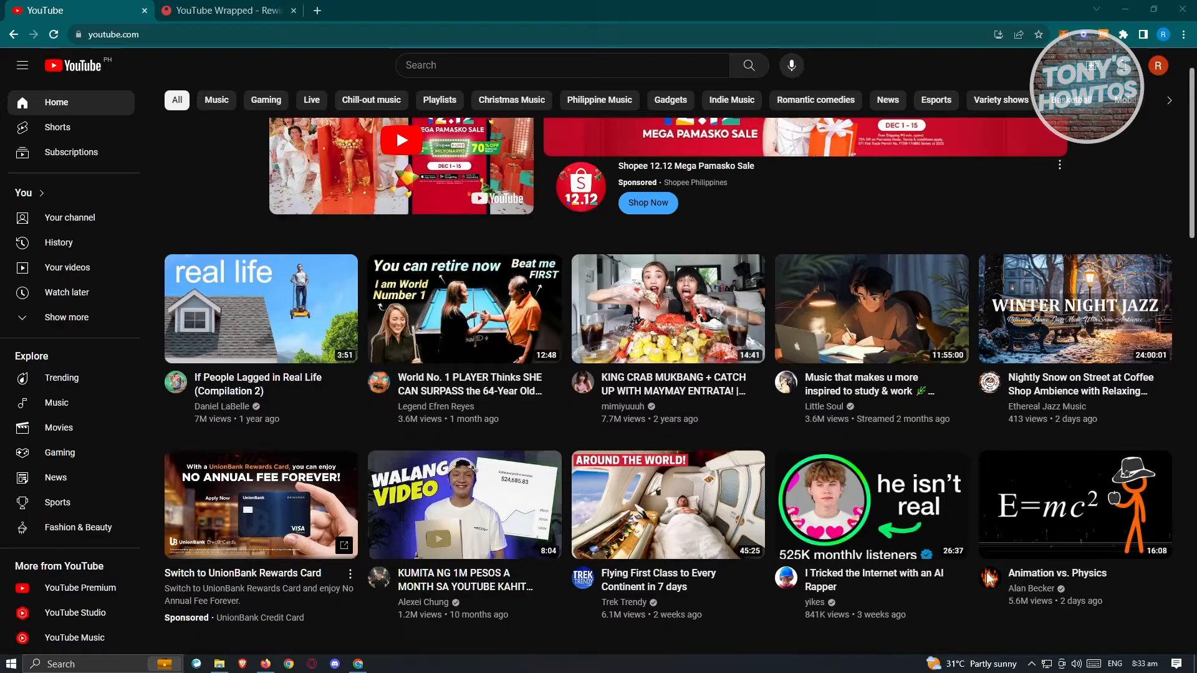
- Switch to the YouTube Wrapped tab and go to the 2023 Rewind landing page
{"action": "left_click", "coordinate": [222, 10]}
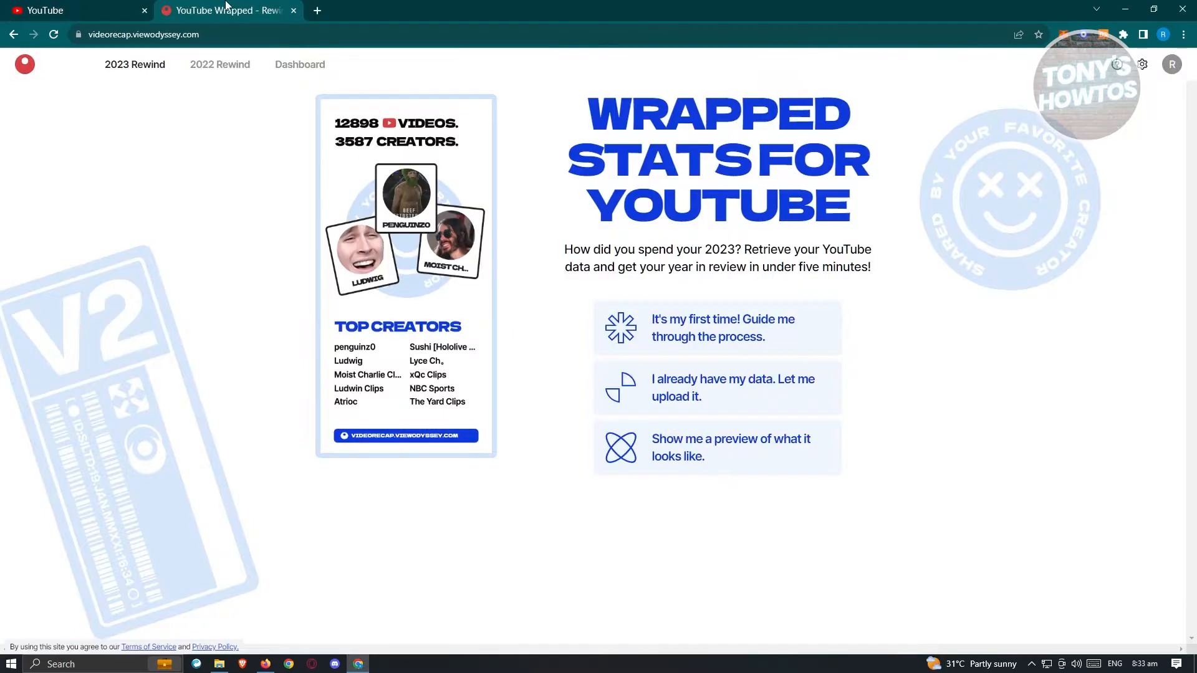
{"action": "mouse_move", "coordinate": [230, 128]}
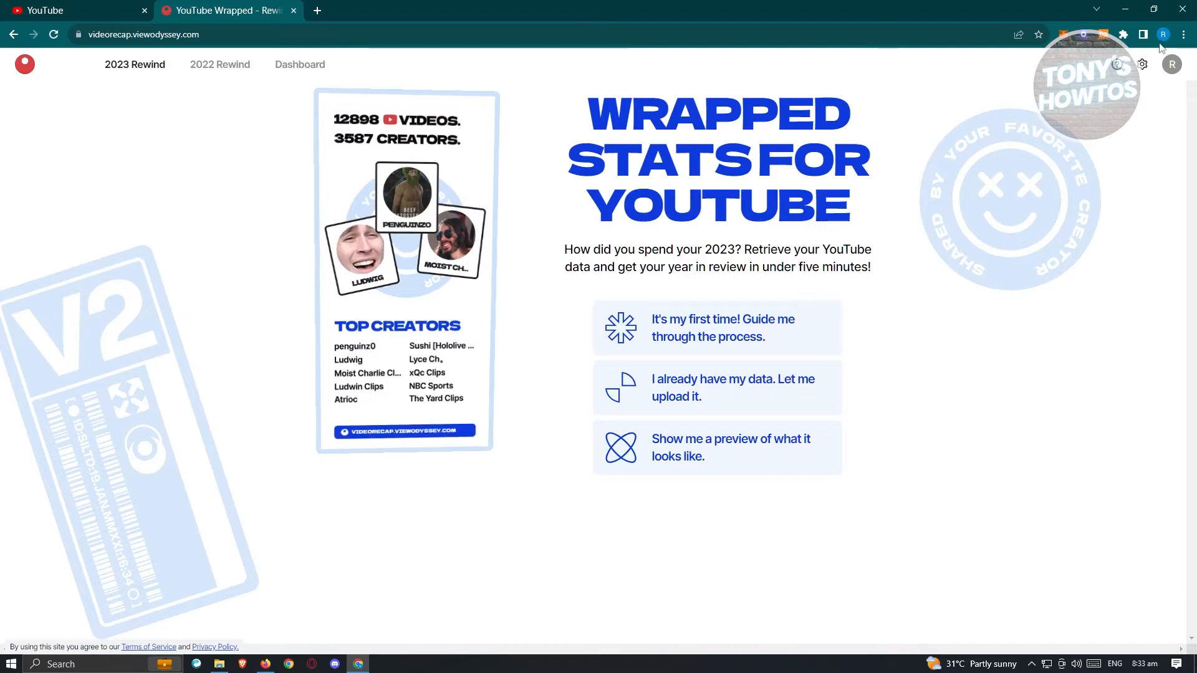
{"action": "mouse_move", "coordinate": [1143, 149]}
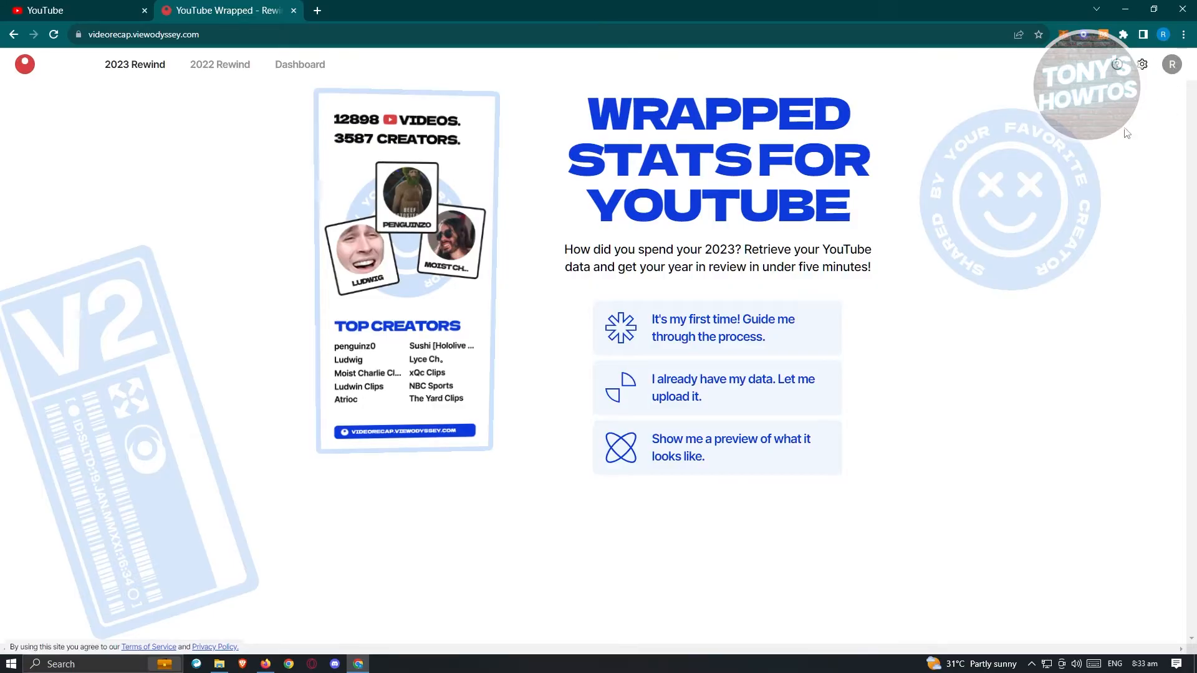
{"action": "mouse_move", "coordinate": [974, 545]}
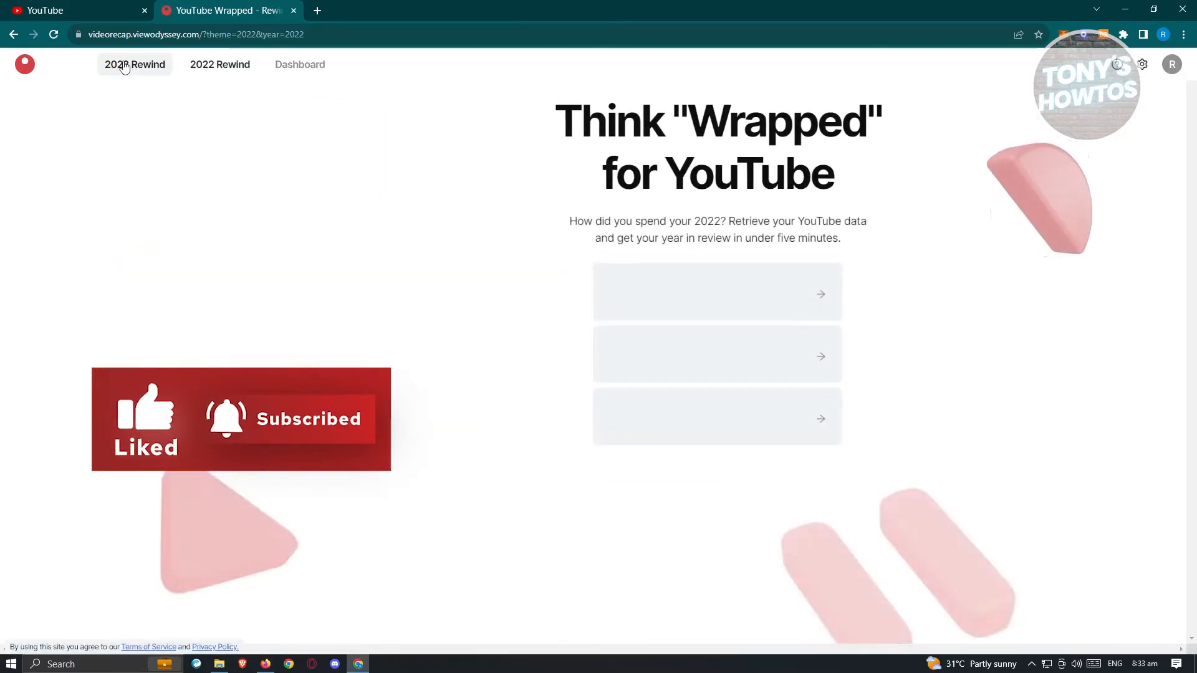
{"action": "left_click", "coordinate": [134, 64]}
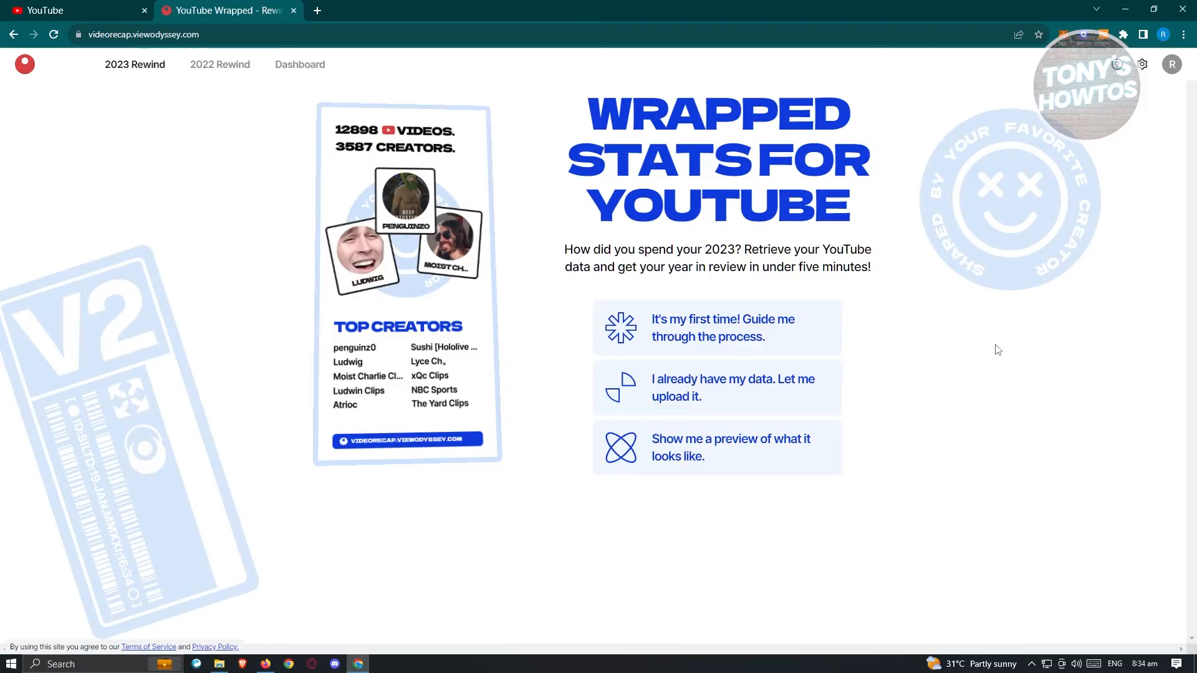
{"action": "mouse_move", "coordinate": [932, 425]}
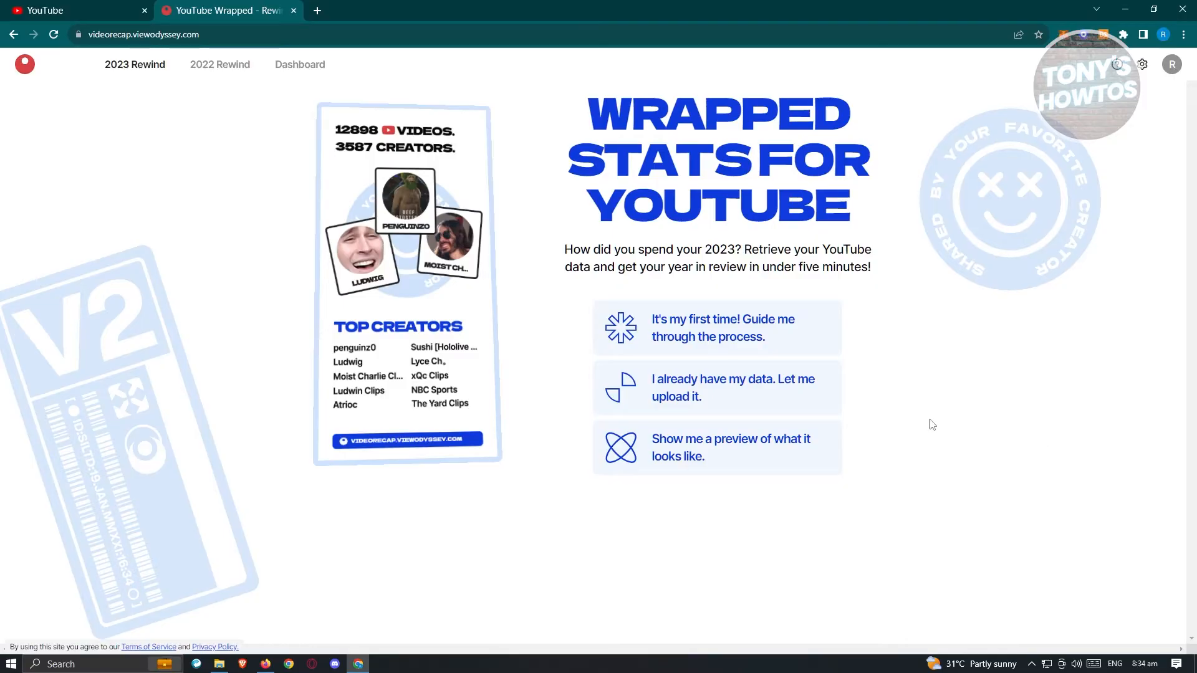
- Start the 'Guide me' walkthrough, launch Google Takeout, and advance to step 2
{"action": "left_click", "coordinate": [732, 388]}
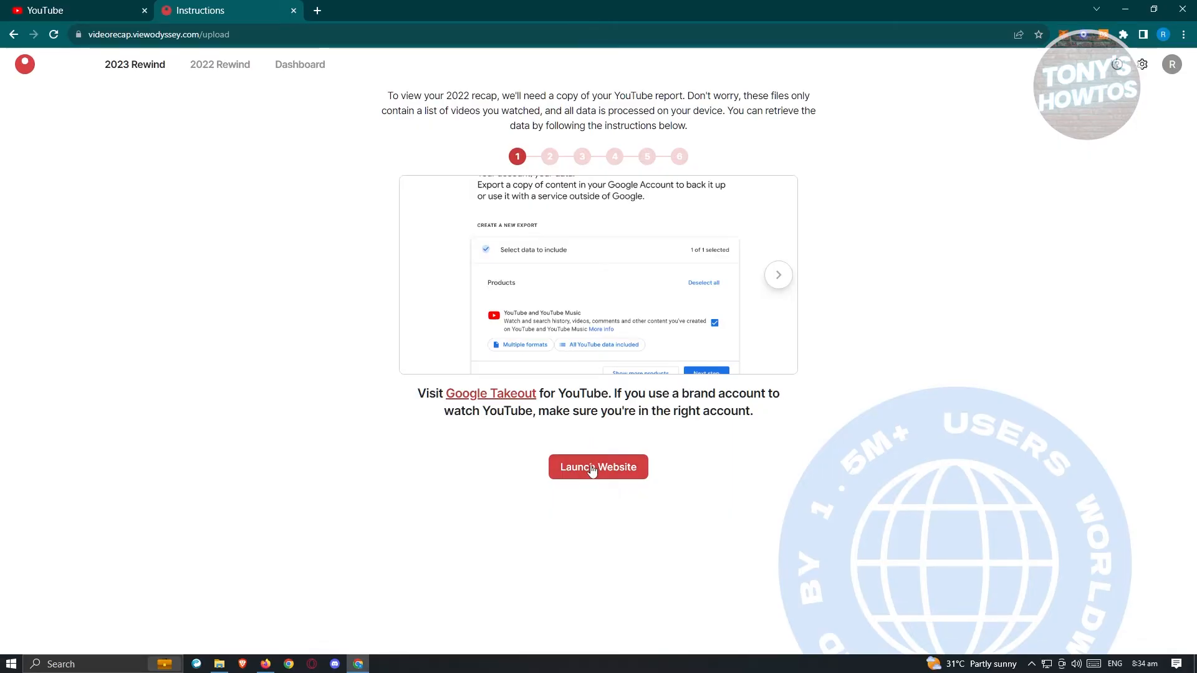
{"action": "left_click", "coordinate": [598, 467]}
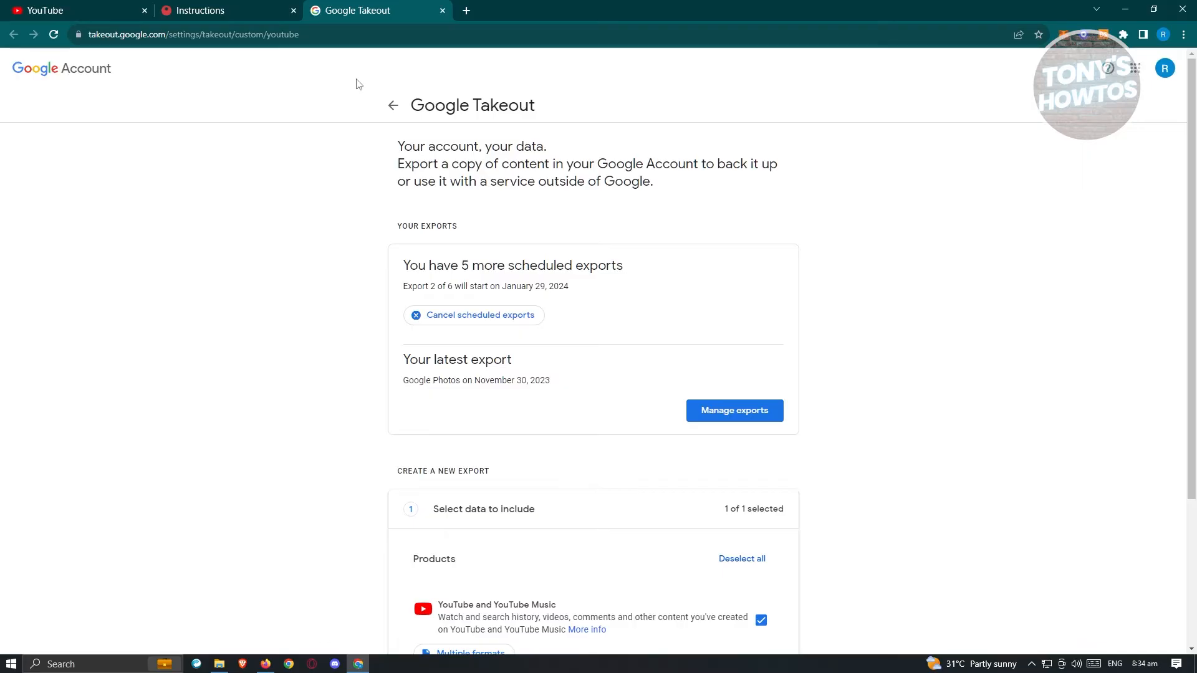
{"action": "scroll", "scroll_direction": "down", "scroll_amount": 3}
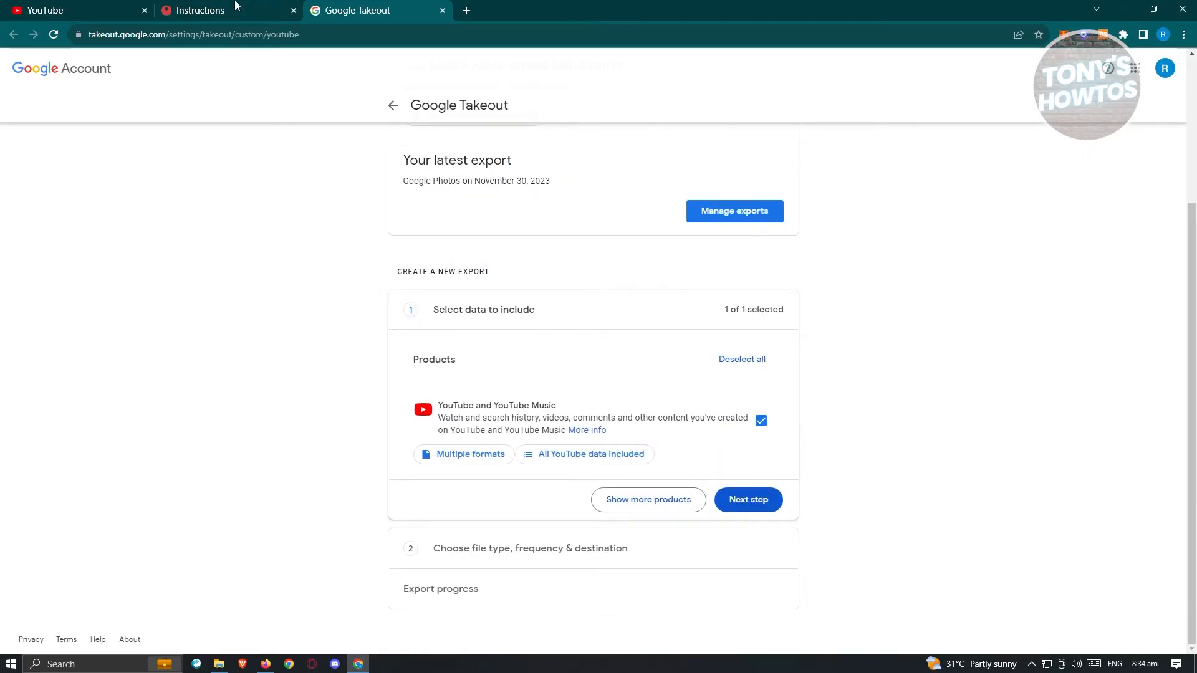
{"action": "left_click", "coordinate": [201, 10]}
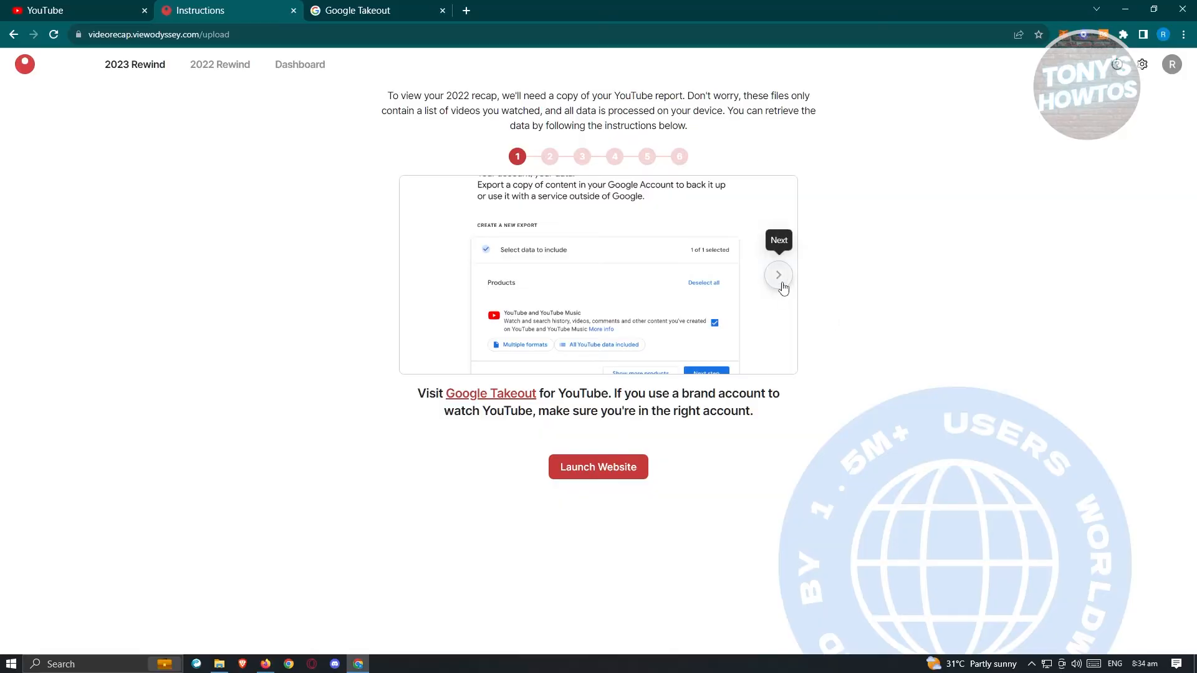
{"action": "left_click", "coordinate": [778, 275]}
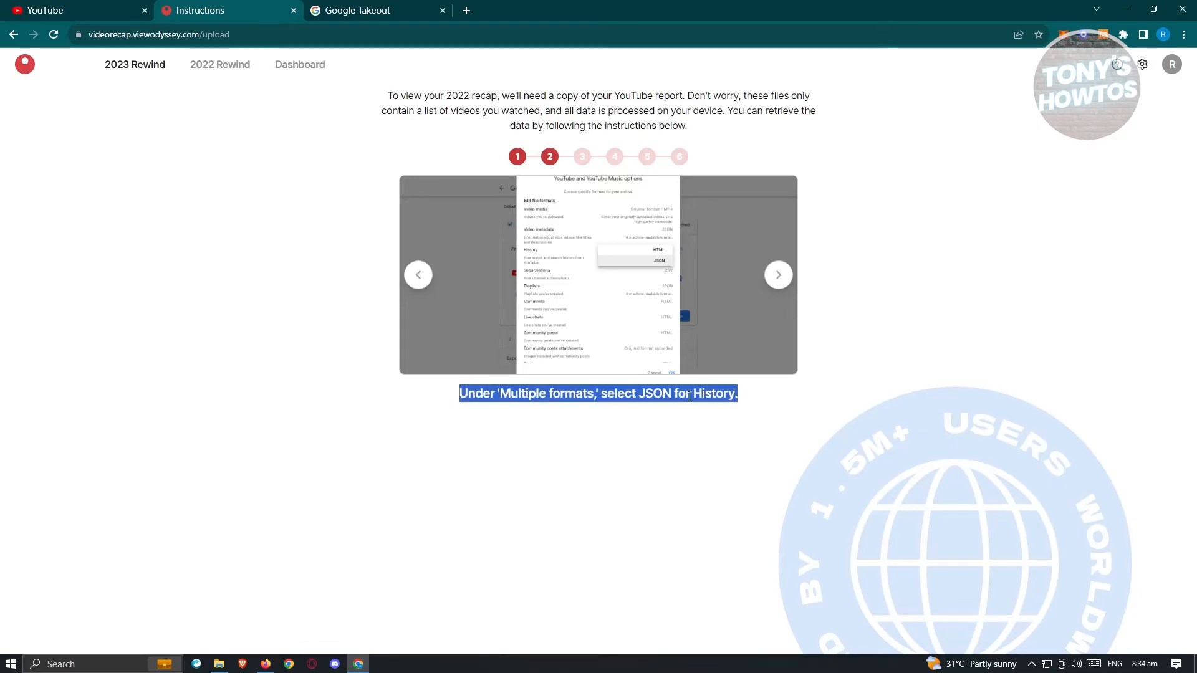
- Change the Takeout YouTube history format from HTML to JSON, then advance the guide
{"action": "left_click", "coordinate": [375, 10]}
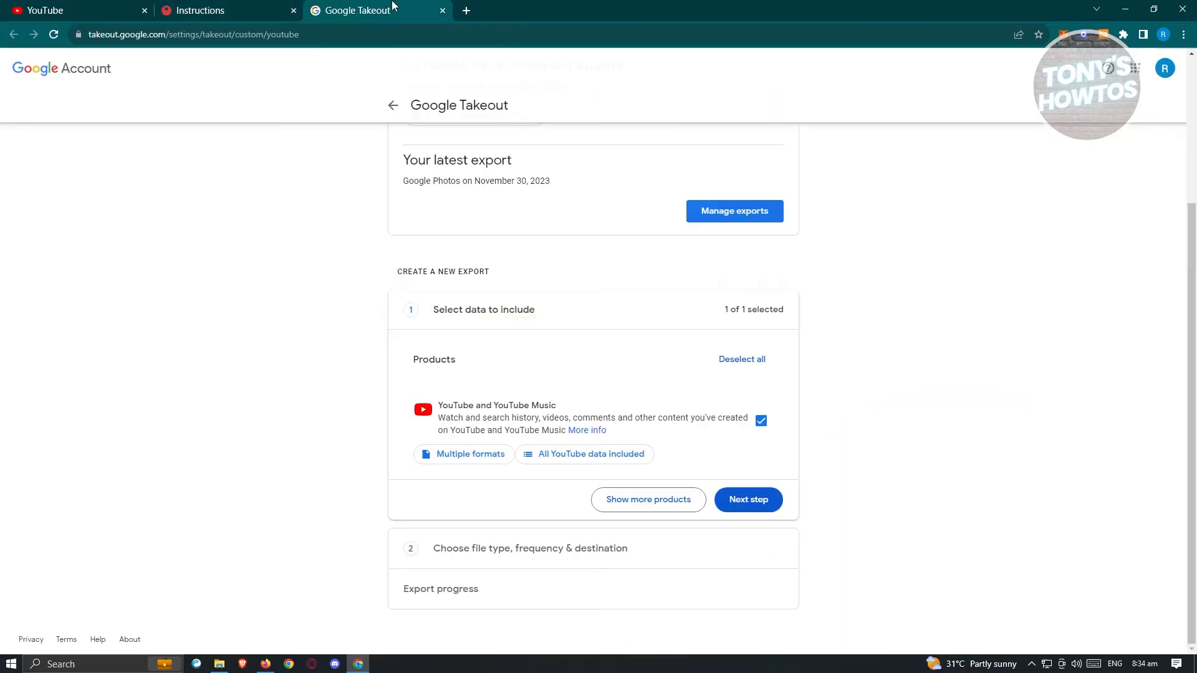
{"action": "mouse_move", "coordinate": [462, 457]}
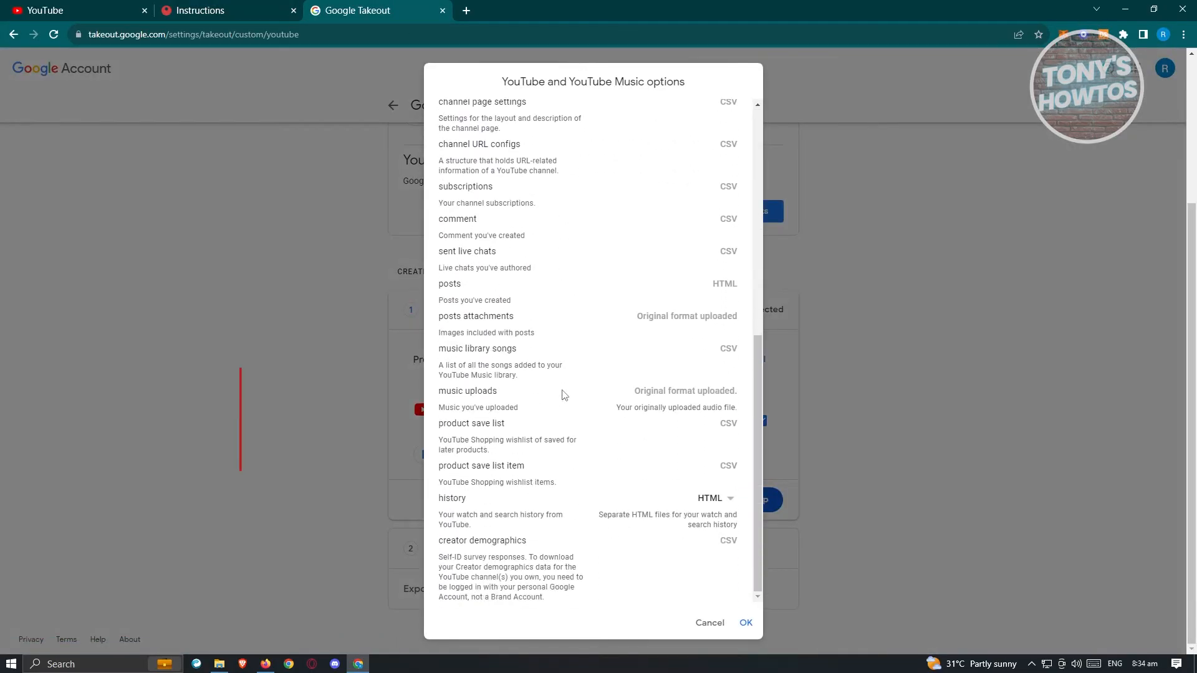
{"action": "left_click", "coordinate": [714, 498]}
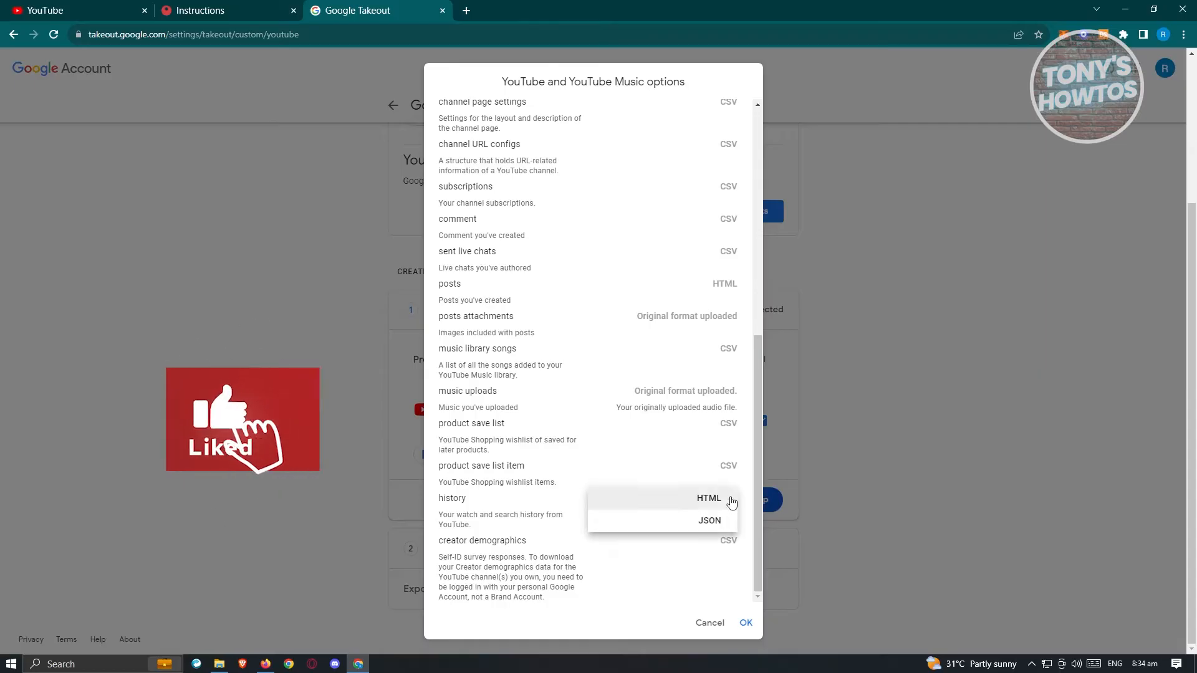
{"action": "left_click", "coordinate": [709, 520]}
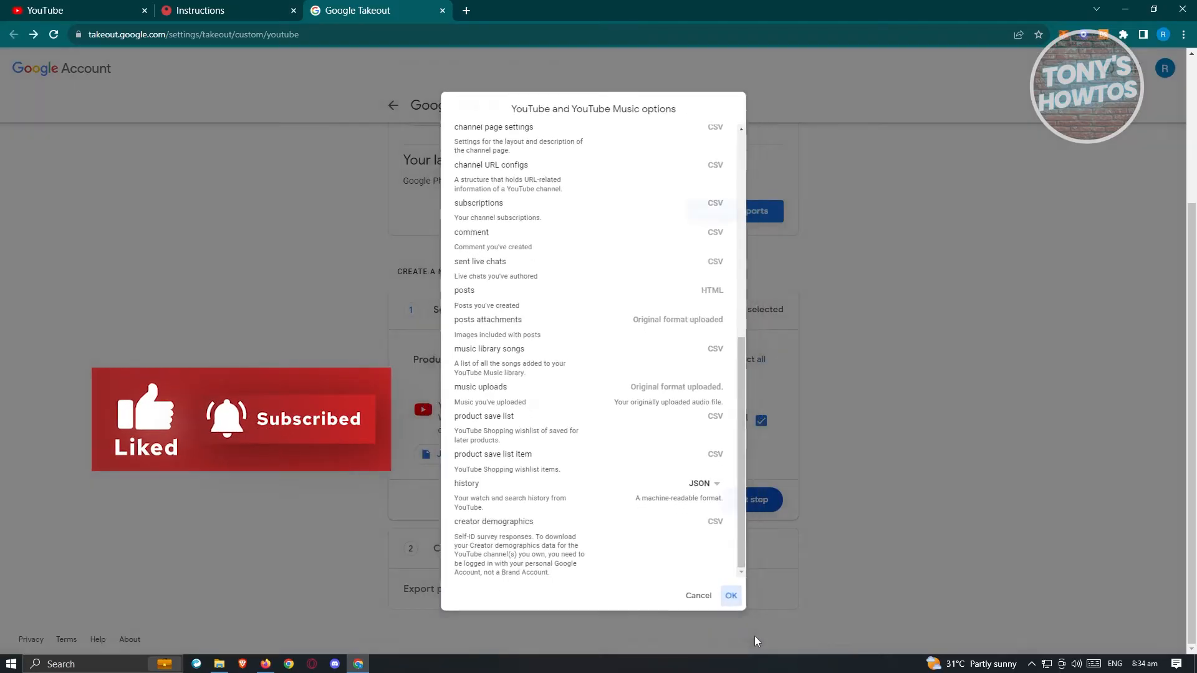
{"action": "left_click", "coordinate": [730, 595]}
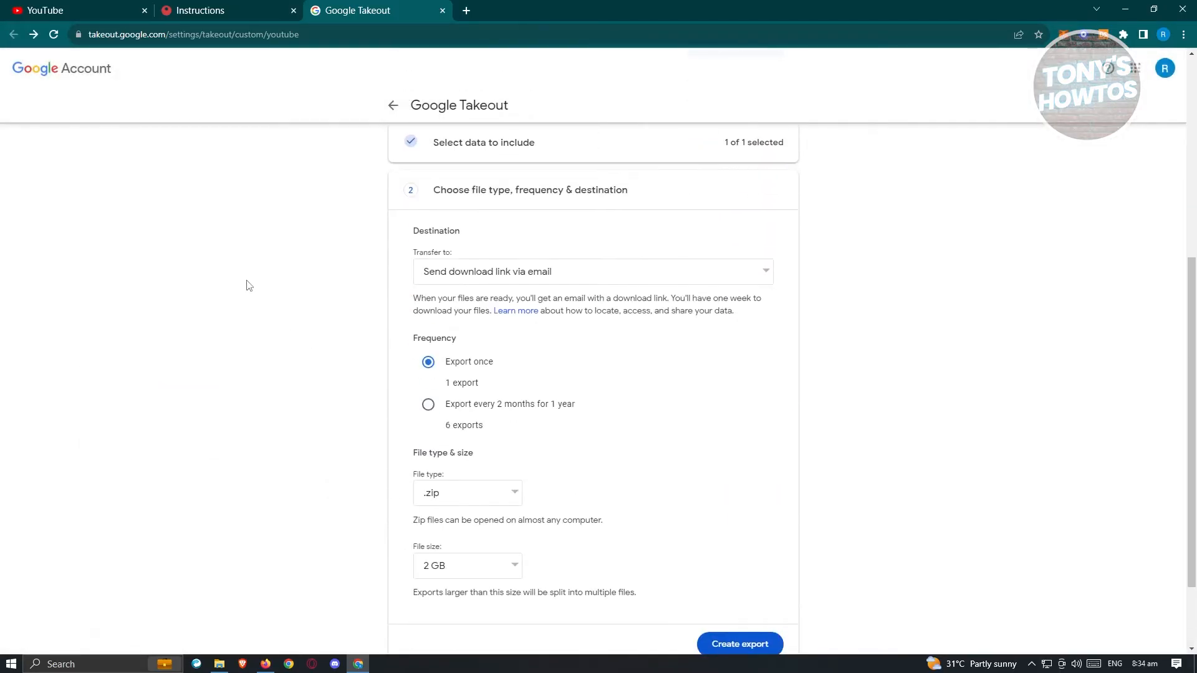
{"action": "left_click", "coordinate": [221, 10]}
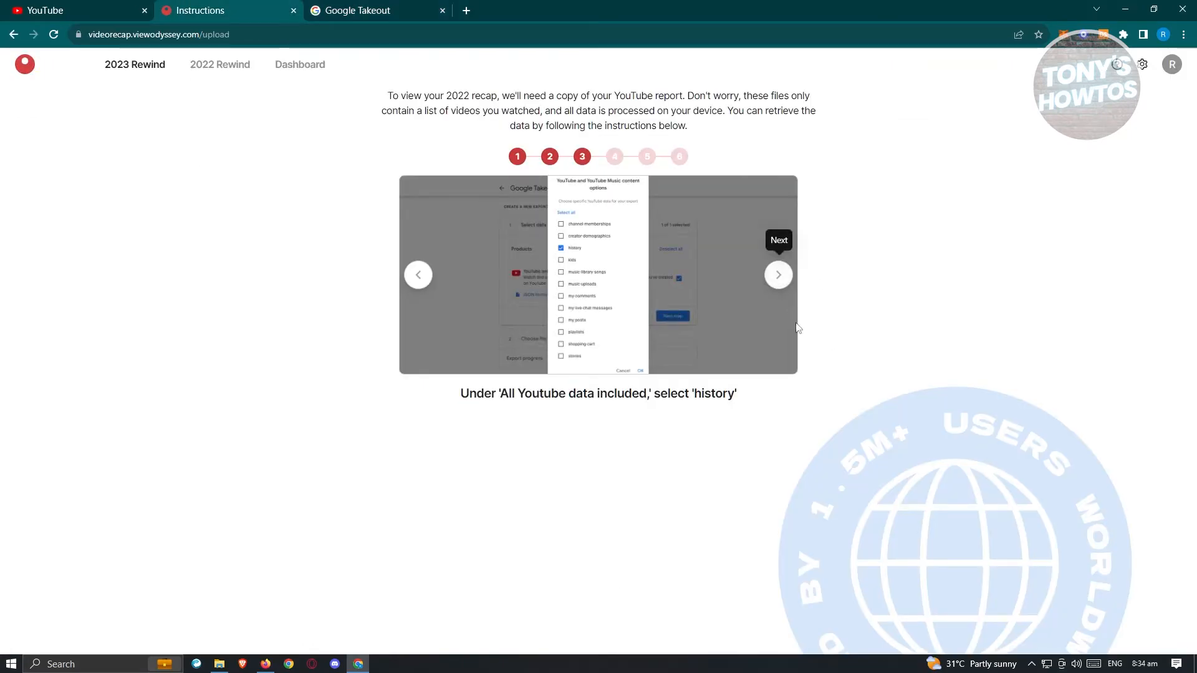
{"action": "mouse_move", "coordinate": [502, 414]}
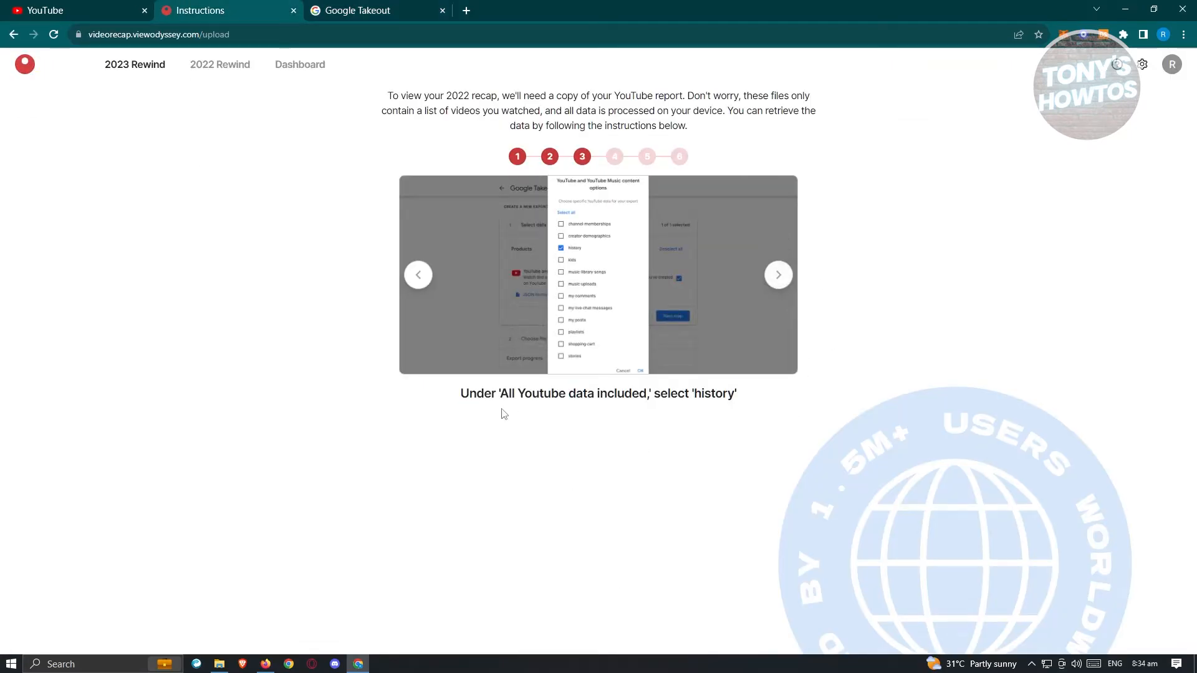
{"action": "mouse_move", "coordinate": [687, 425]}
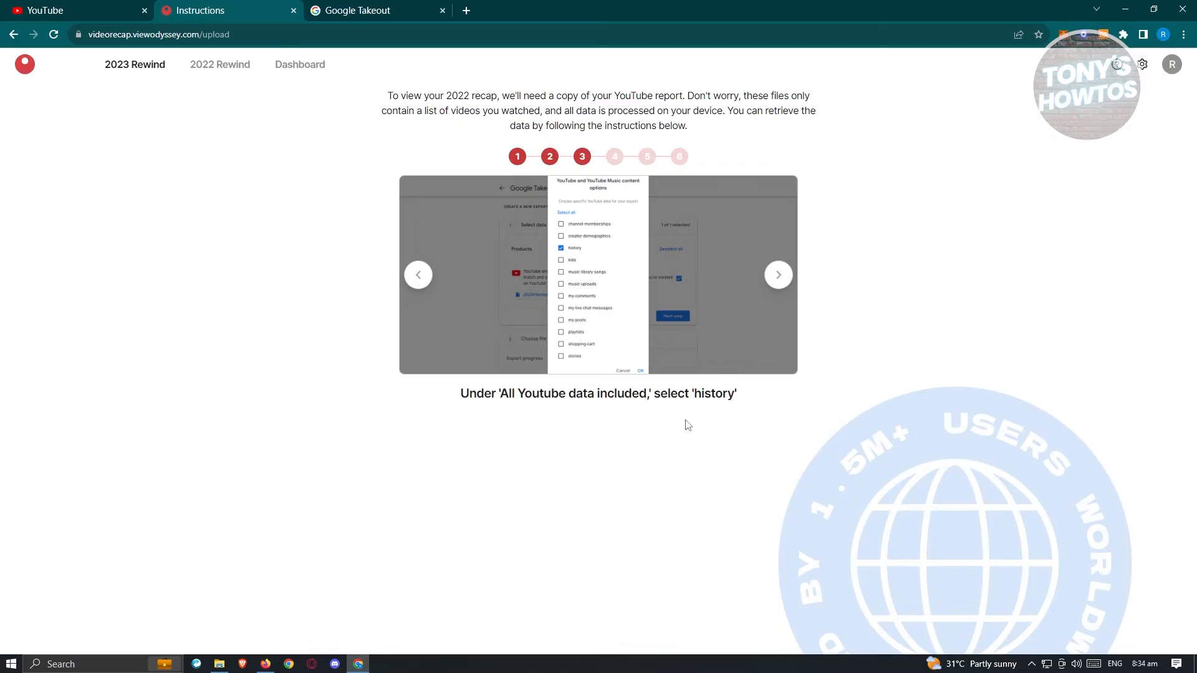
{"action": "mouse_move", "coordinate": [332, 175]}
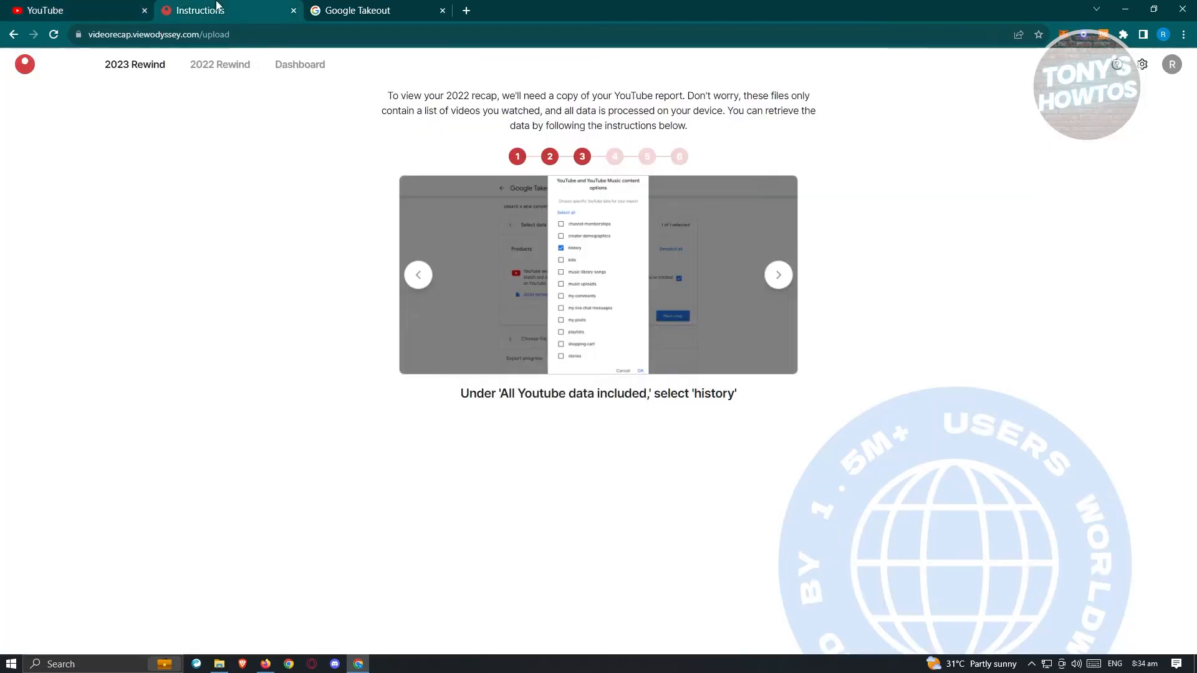
- Limit the YouTube content selection to history only and confirm it
{"action": "left_click", "coordinate": [374, 10]}
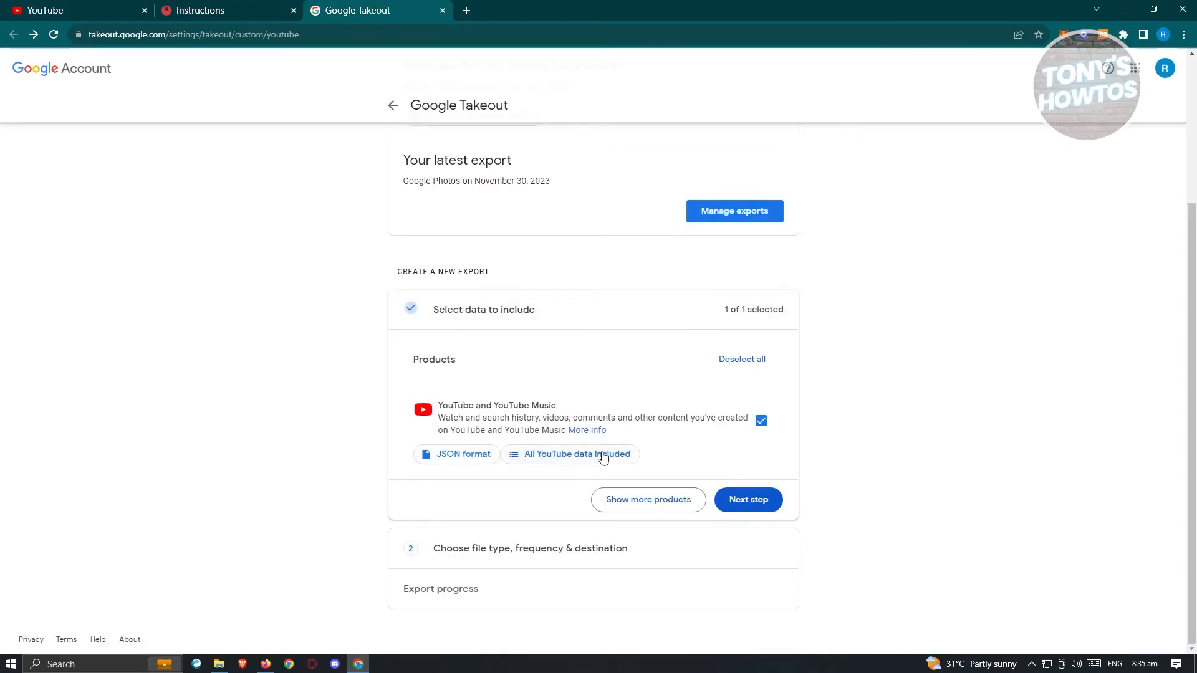
{"action": "left_click", "coordinate": [571, 453]}
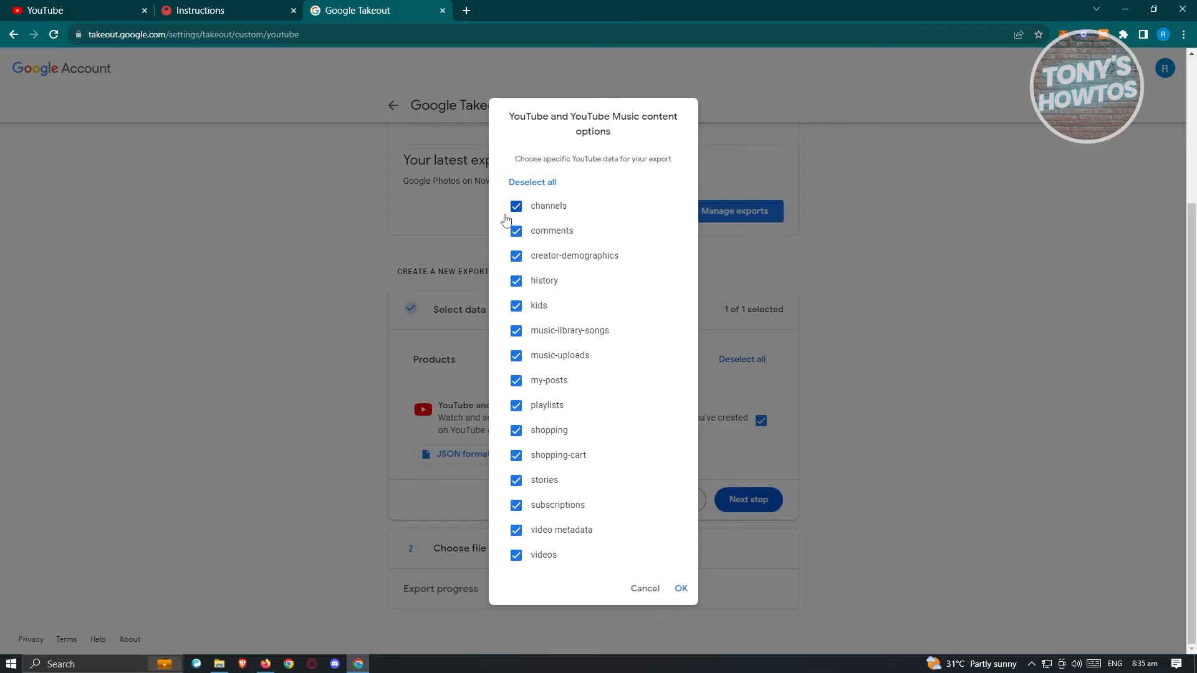
{"action": "left_click", "coordinate": [532, 182]}
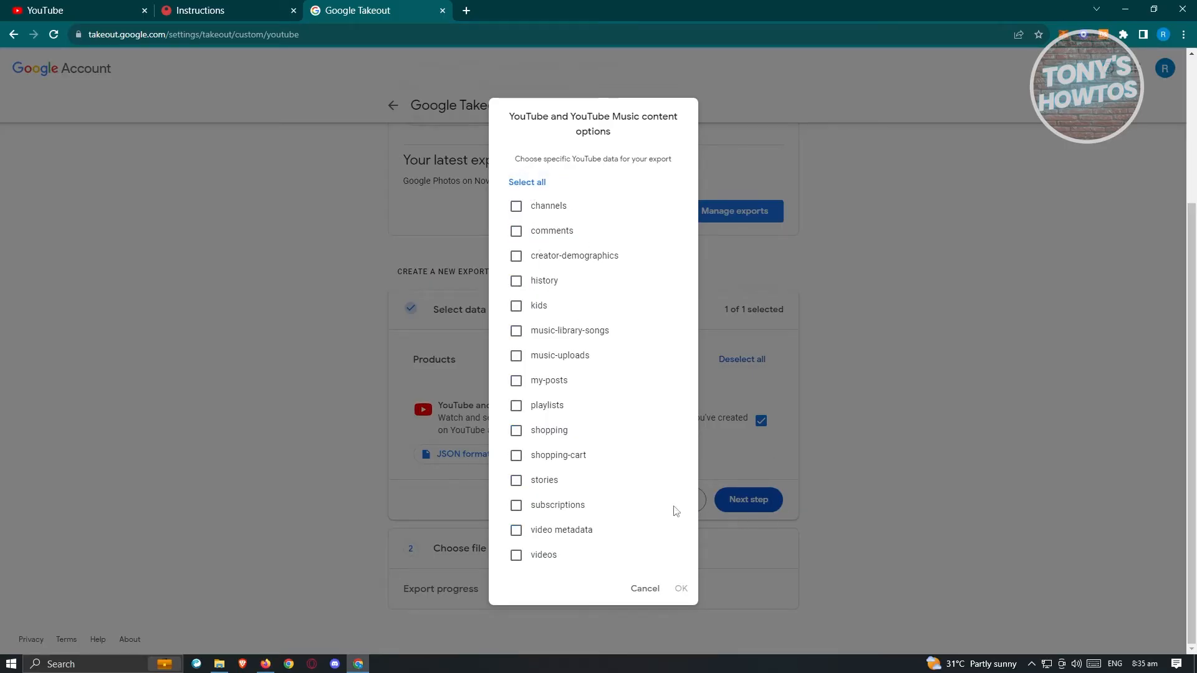
{"action": "left_click", "coordinate": [516, 281]}
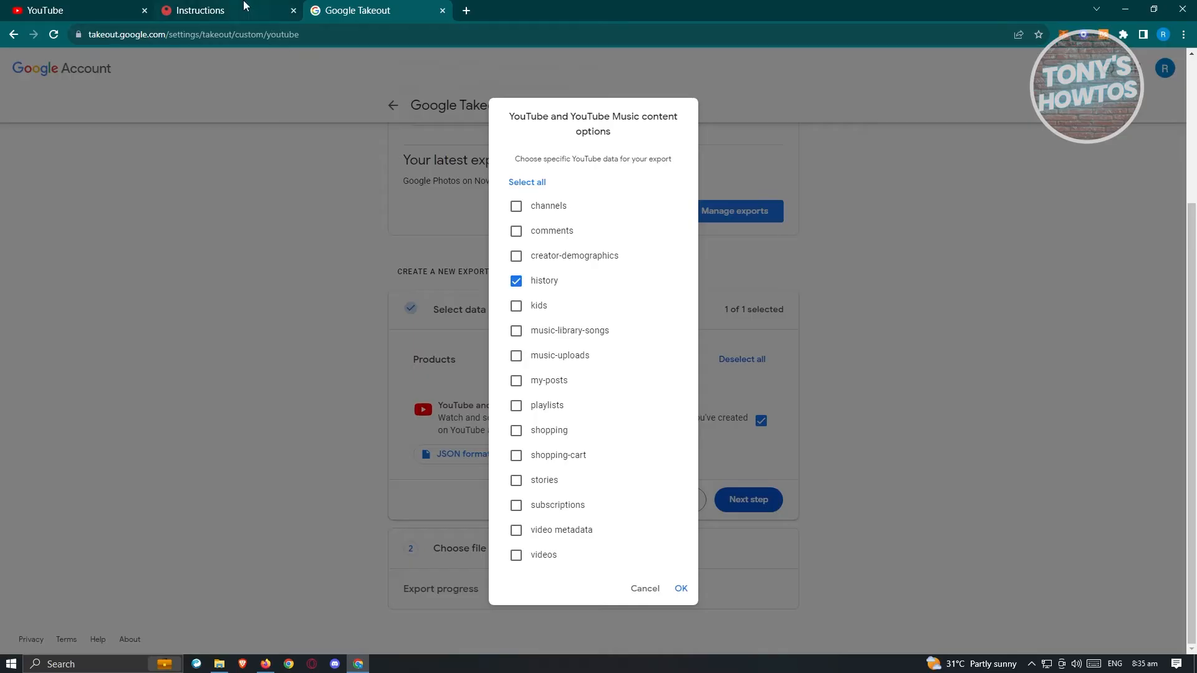
{"action": "left_click", "coordinate": [200, 9]}
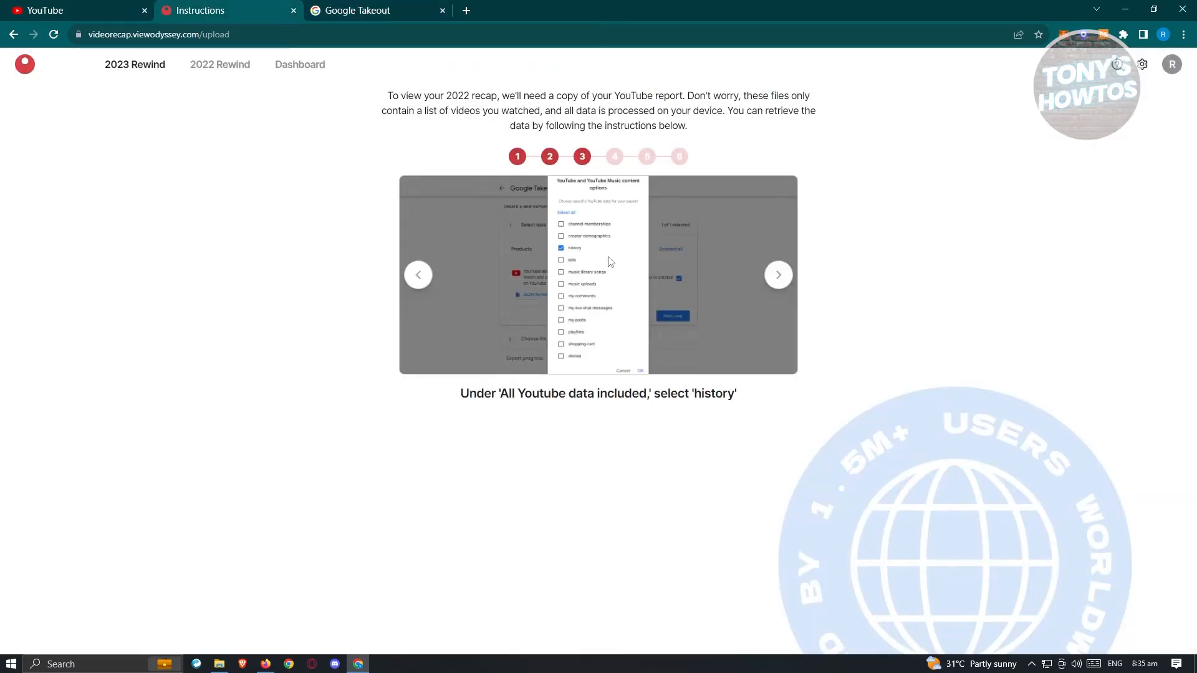
{"action": "left_click", "coordinate": [778, 275]}
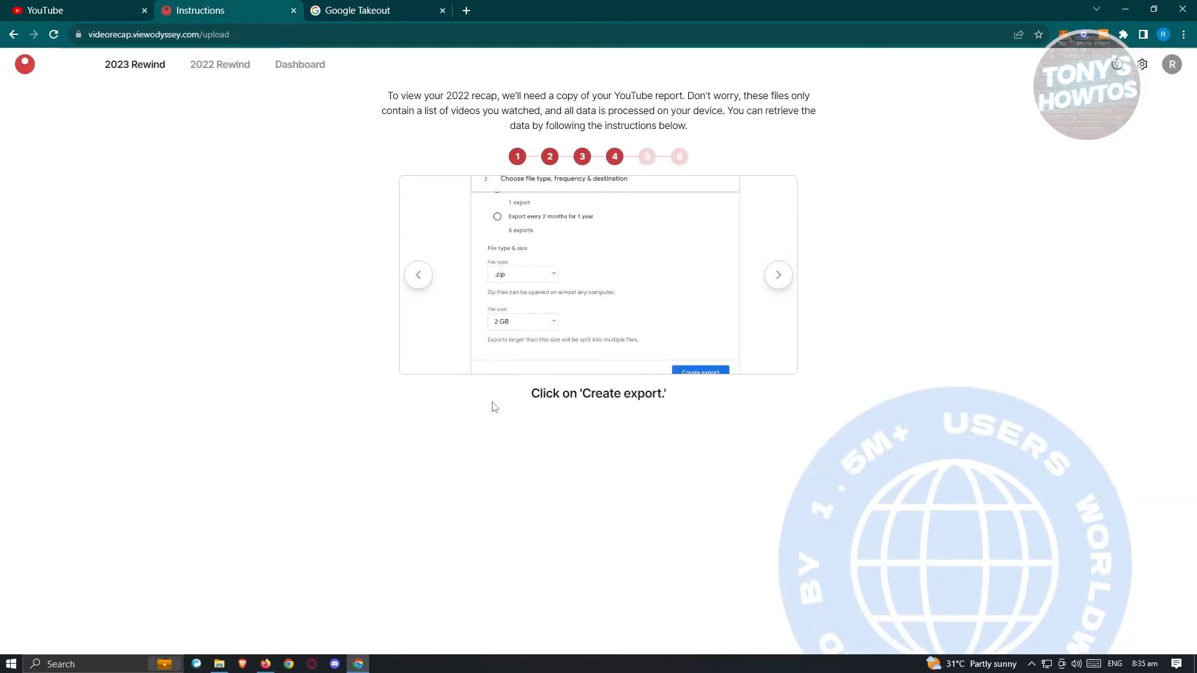
{"action": "mouse_move", "coordinate": [591, 179]}
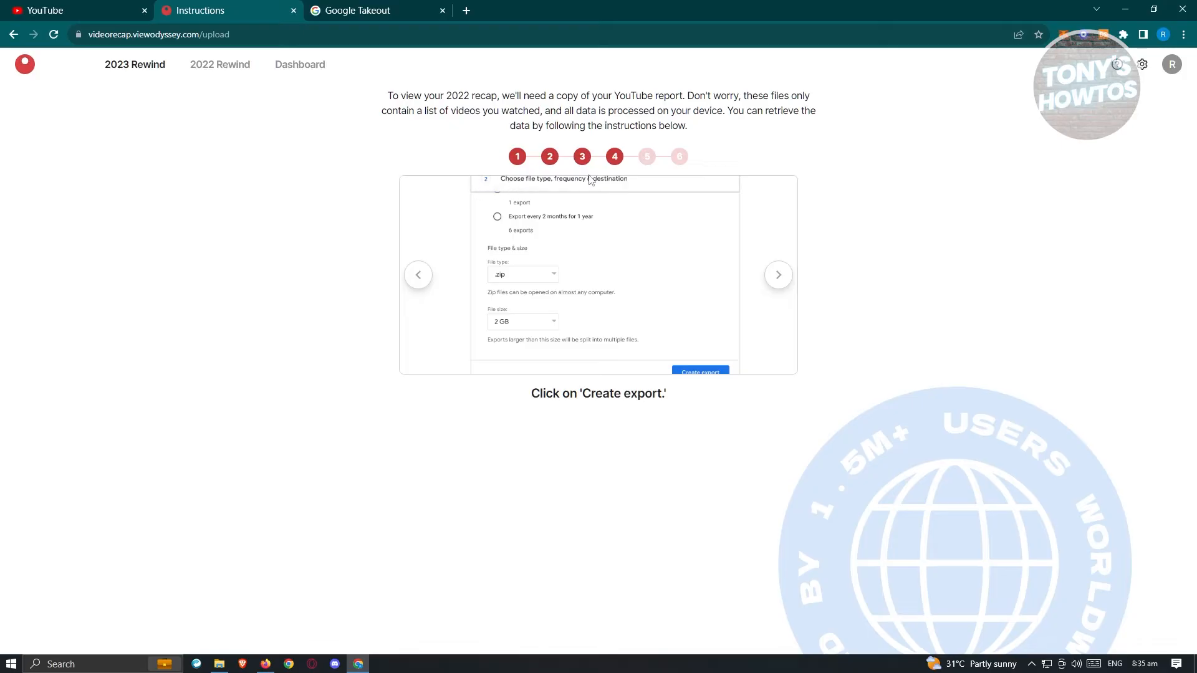
{"action": "mouse_move", "coordinate": [655, 364]}
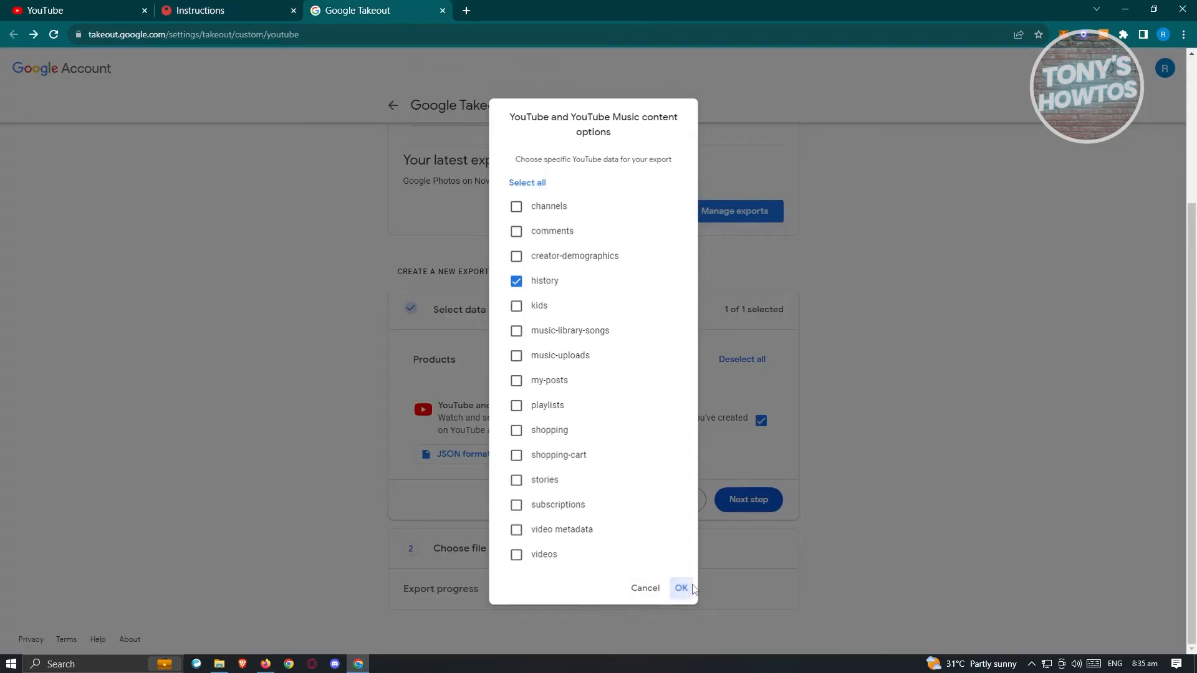
{"action": "left_click", "coordinate": [680, 588]}
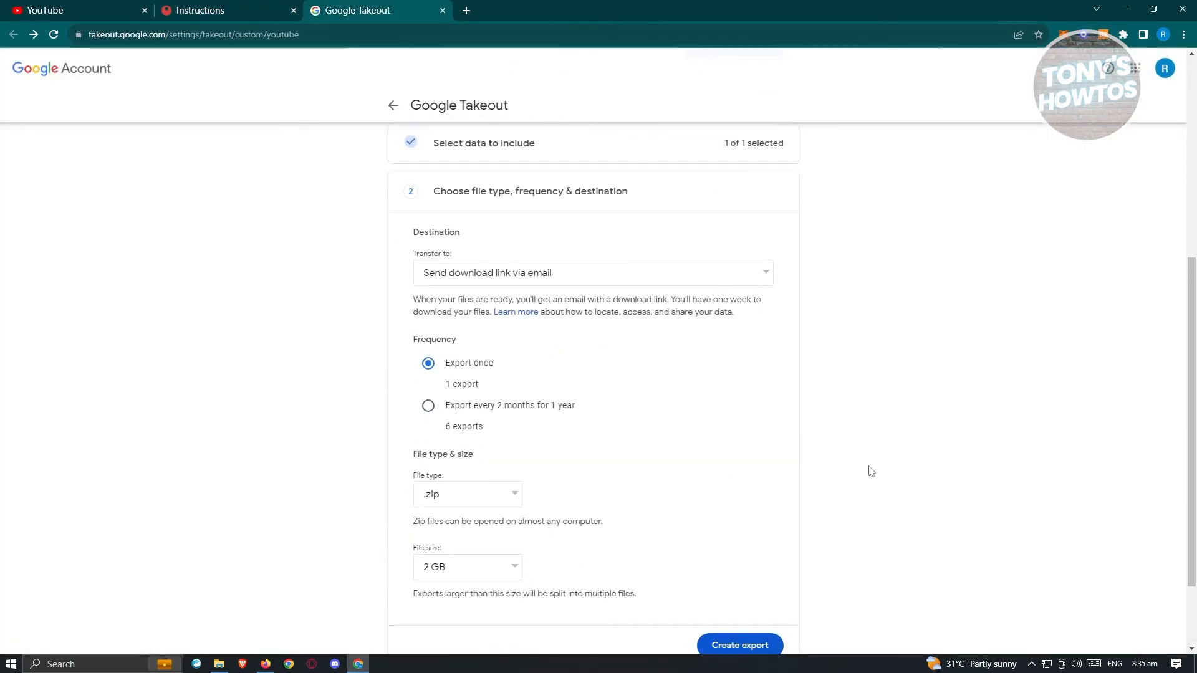
- Create the one-time .zip YouTube export with default settings
{"action": "left_click", "coordinate": [738, 645]}
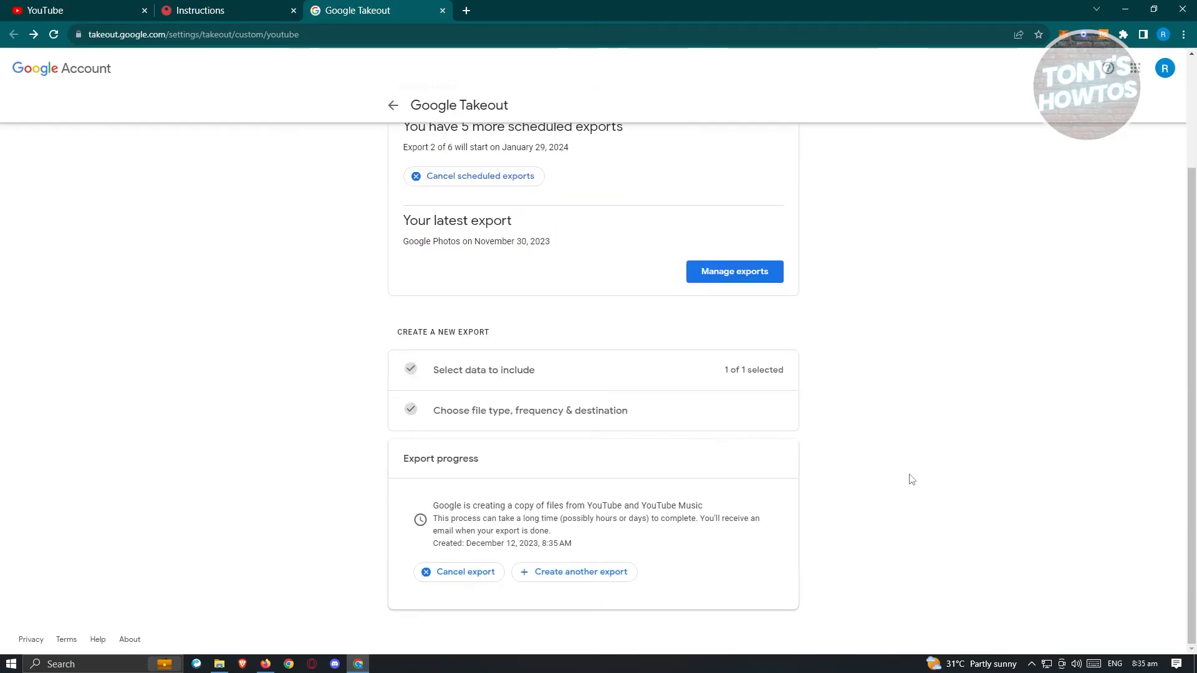
{"action": "mouse_move", "coordinate": [445, 529]}
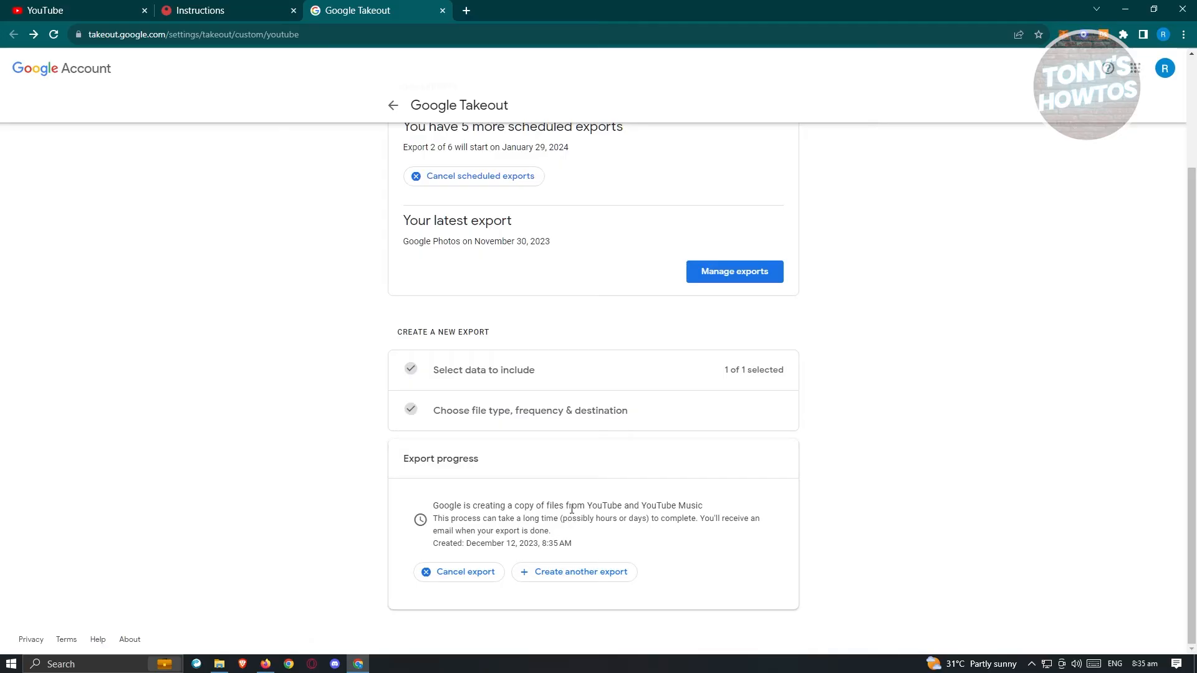
{"action": "mouse_move", "coordinate": [731, 511]}
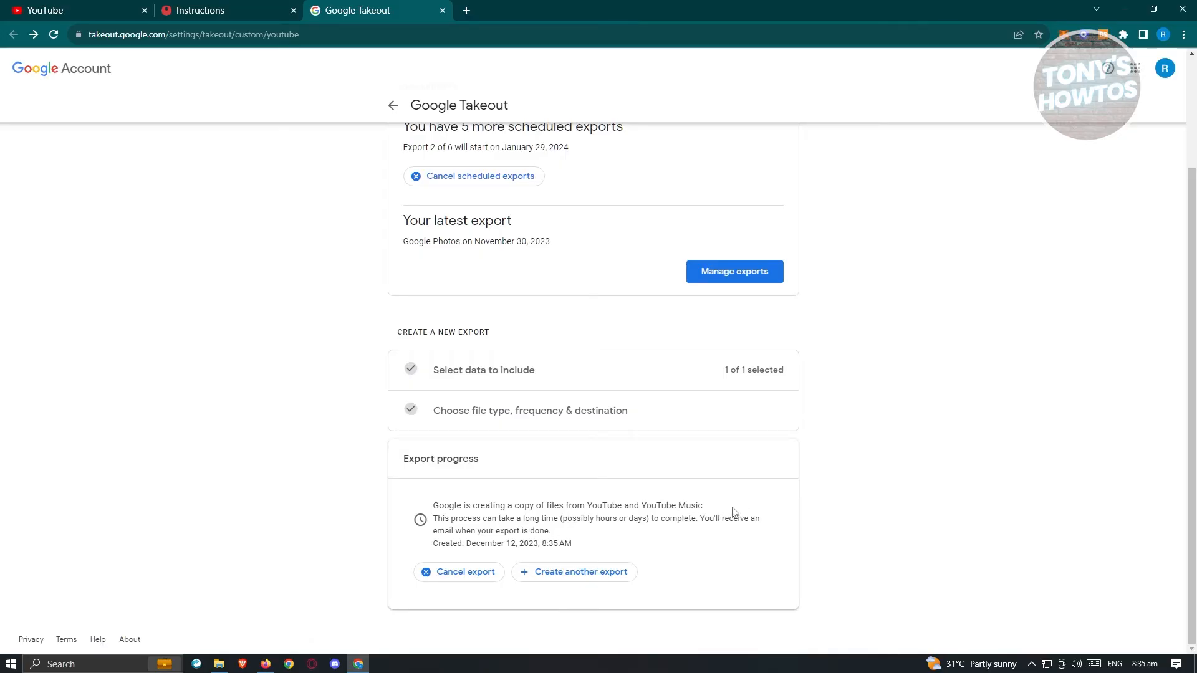
{"action": "mouse_move", "coordinate": [616, 534]}
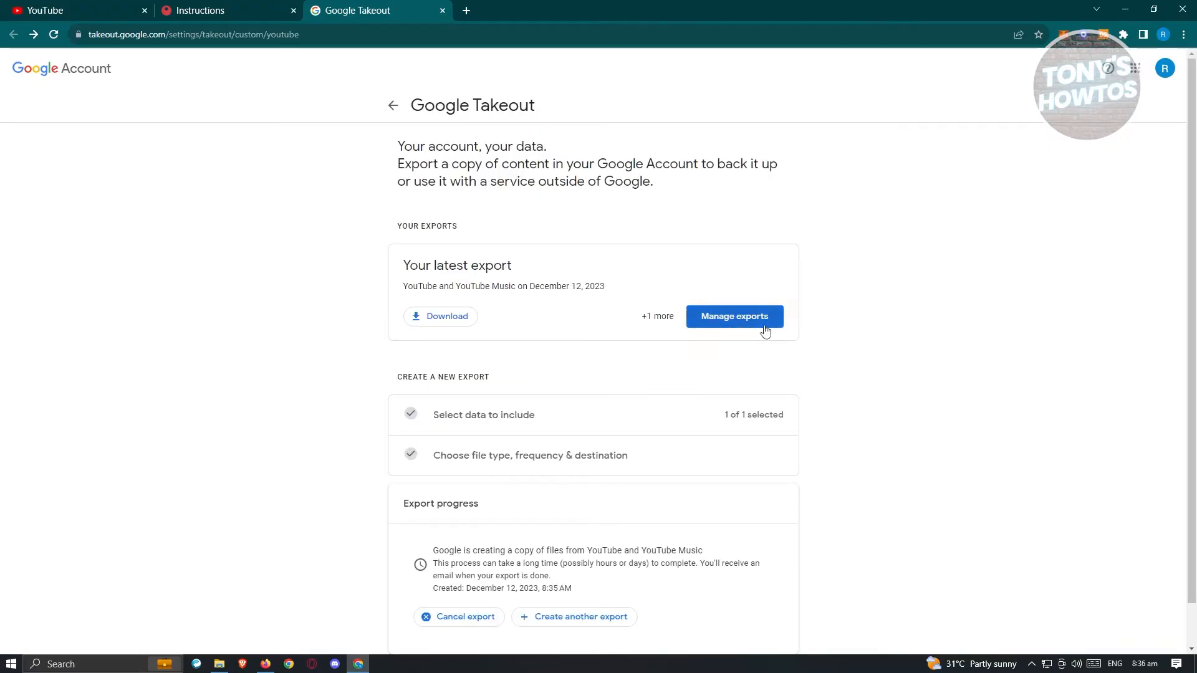
- Download the YouTube and YouTube Music export from Manage exports and reach the password prompt
{"action": "left_click", "coordinate": [734, 316]}
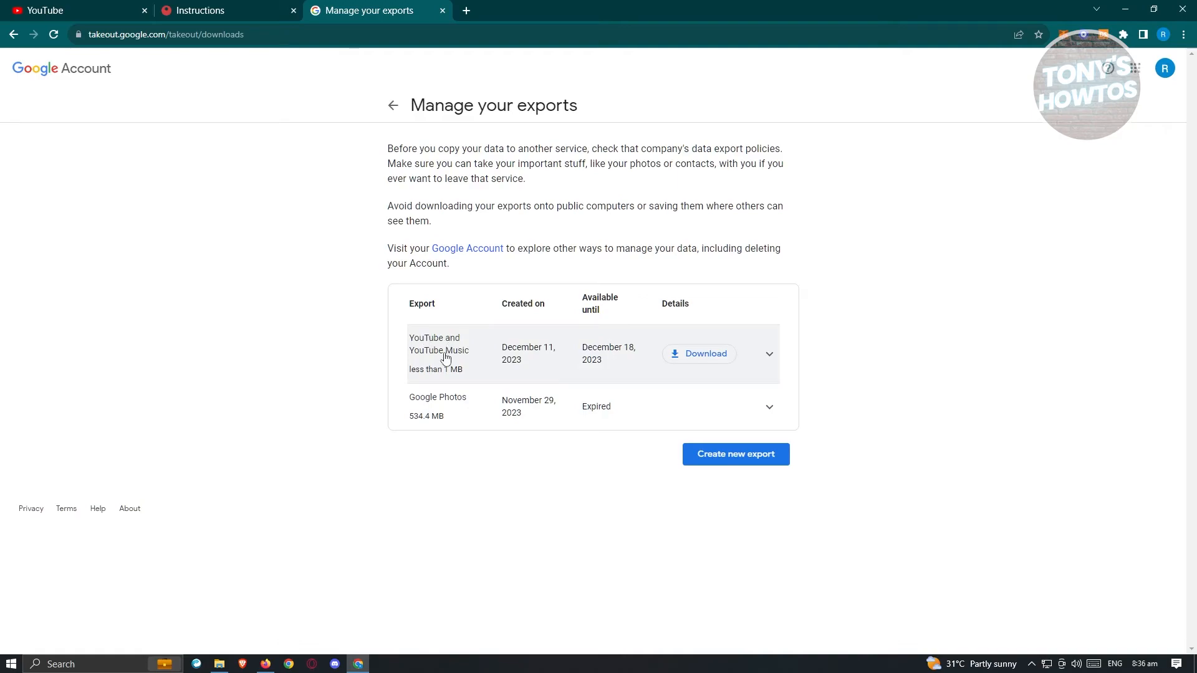
{"action": "left_click", "coordinate": [697, 354]}
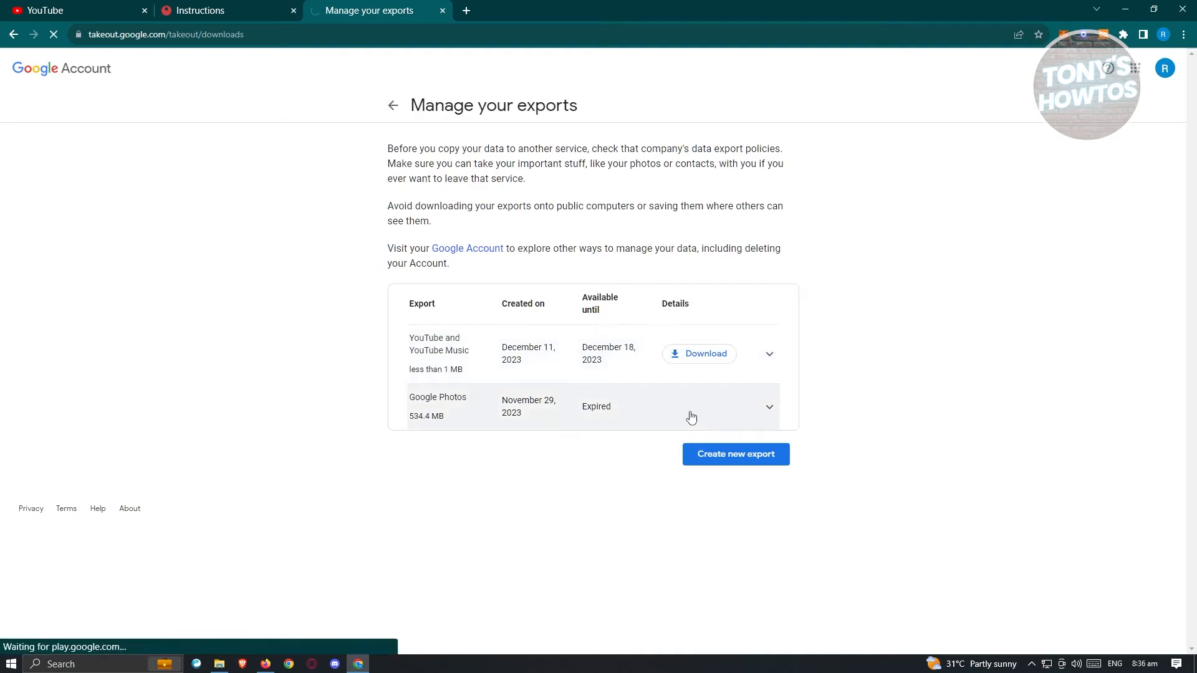
{"action": "left_click", "coordinate": [697, 353]}
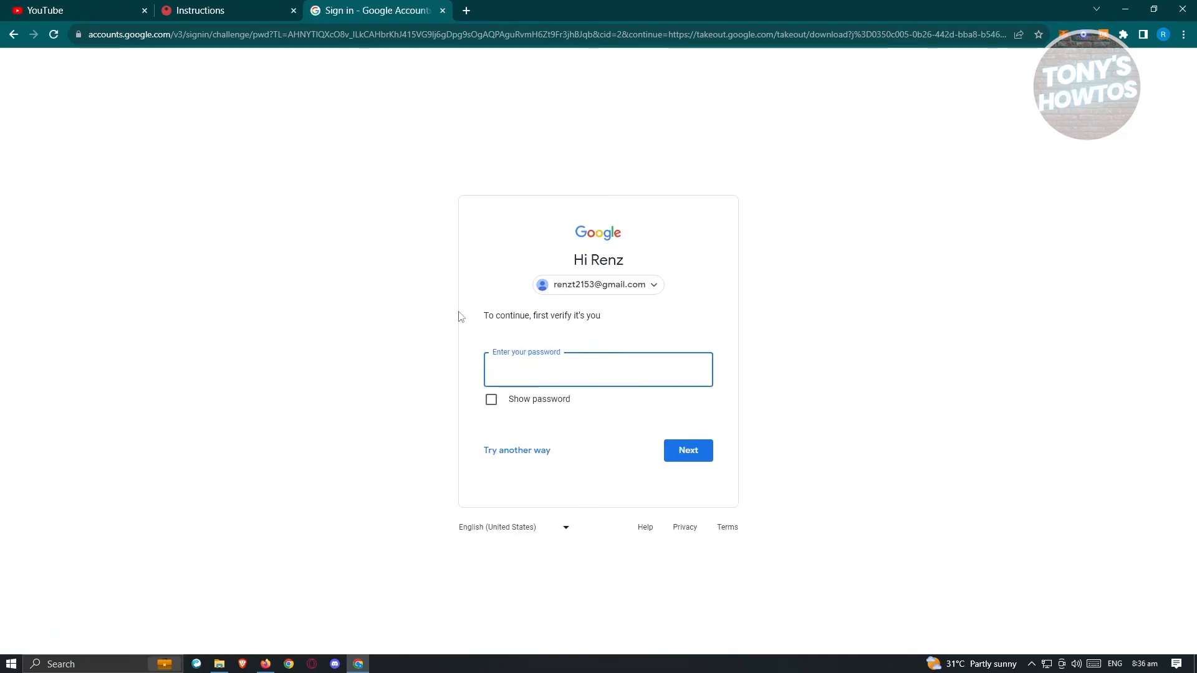
{"action": "left_click", "coordinate": [201, 10]}
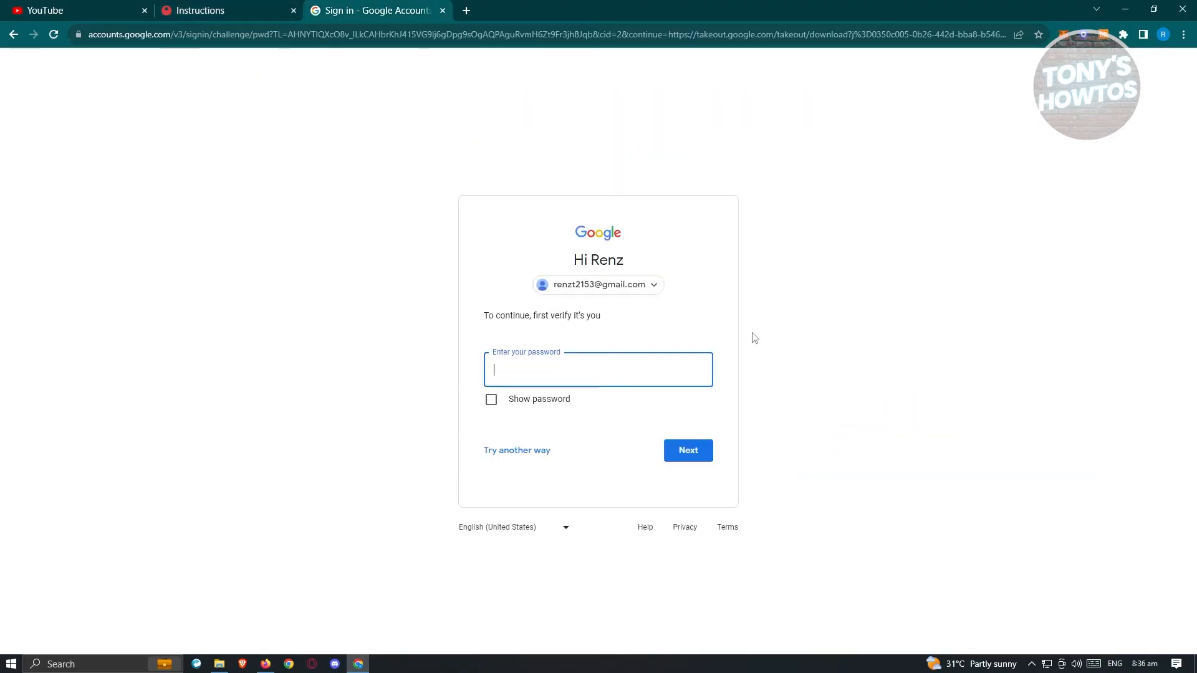
{"action": "mouse_move", "coordinate": [353, 382]}
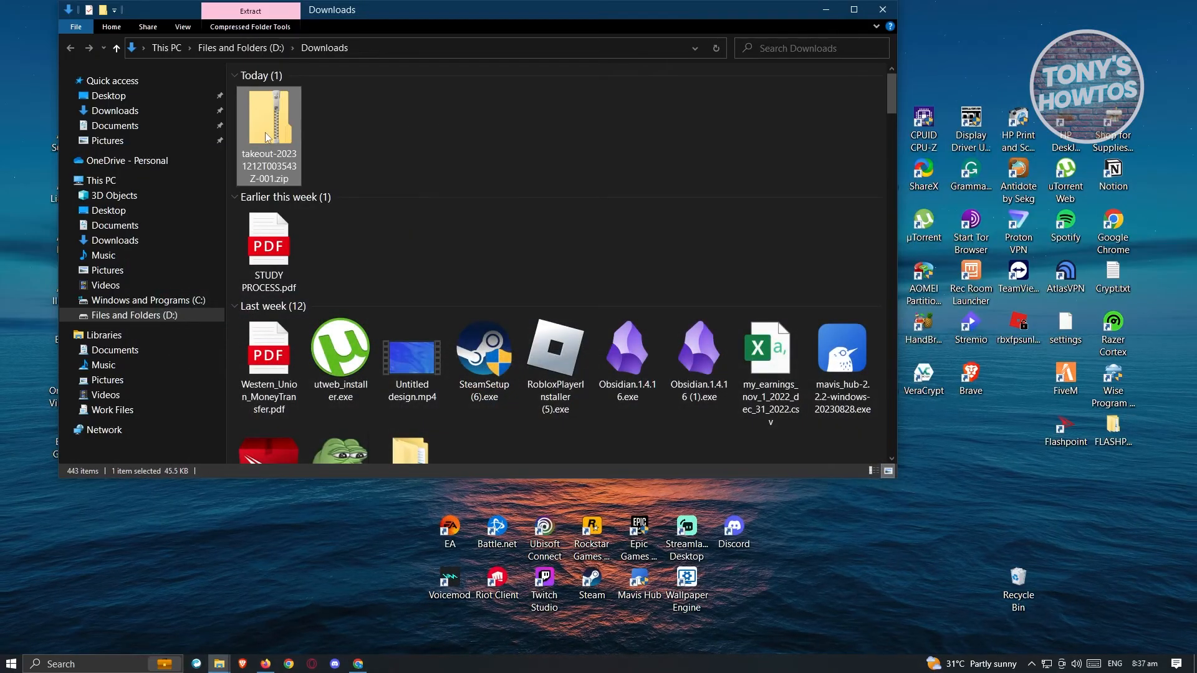
- Open the takeout zip in a new window and browse to YouTube and YouTube Music > history
{"action": "double_click", "coordinate": [269, 122]}
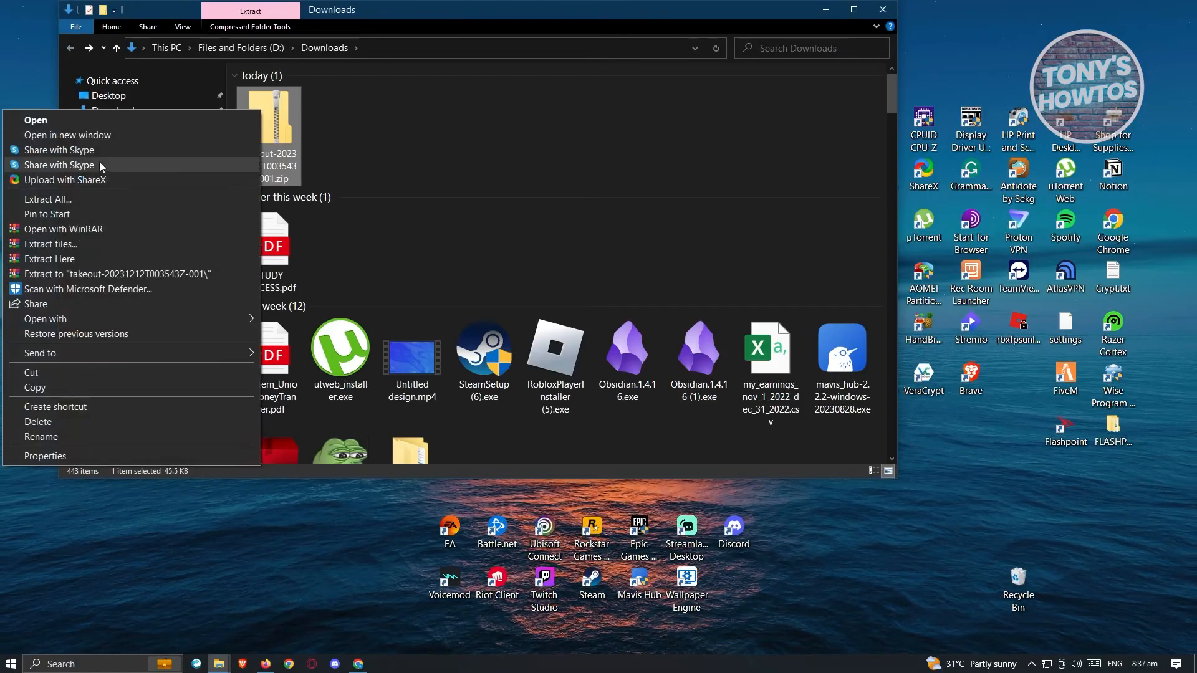
{"action": "left_click", "coordinate": [35, 120]}
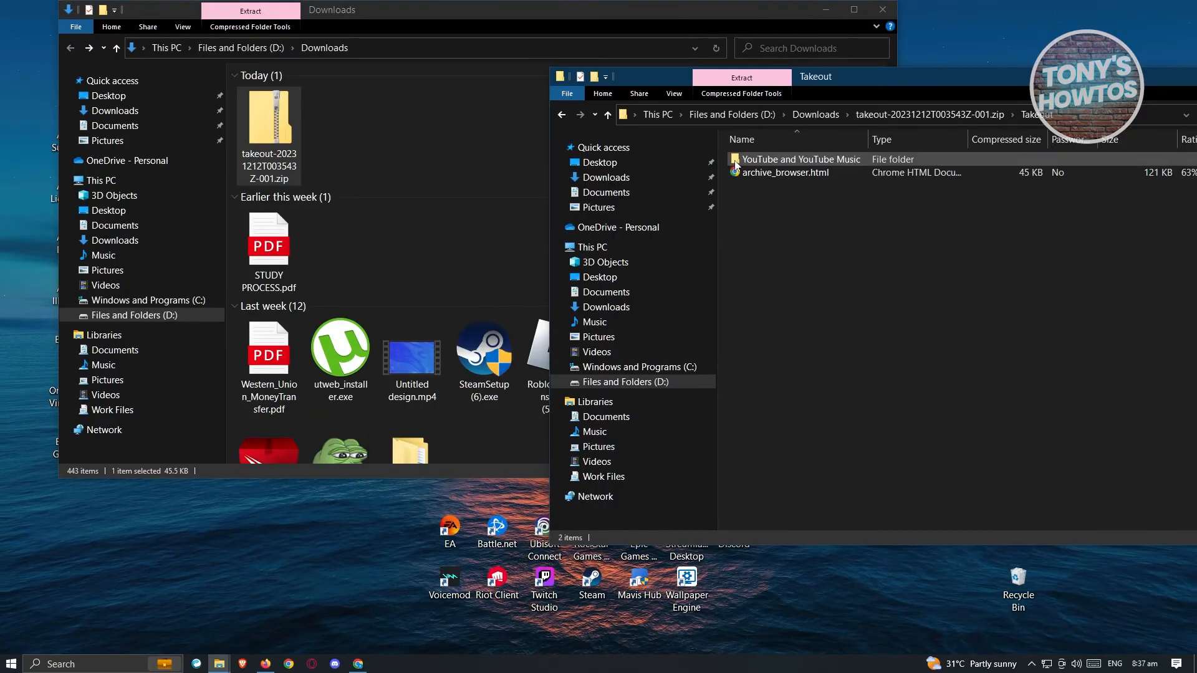
{"action": "double_click", "coordinate": [800, 159]}
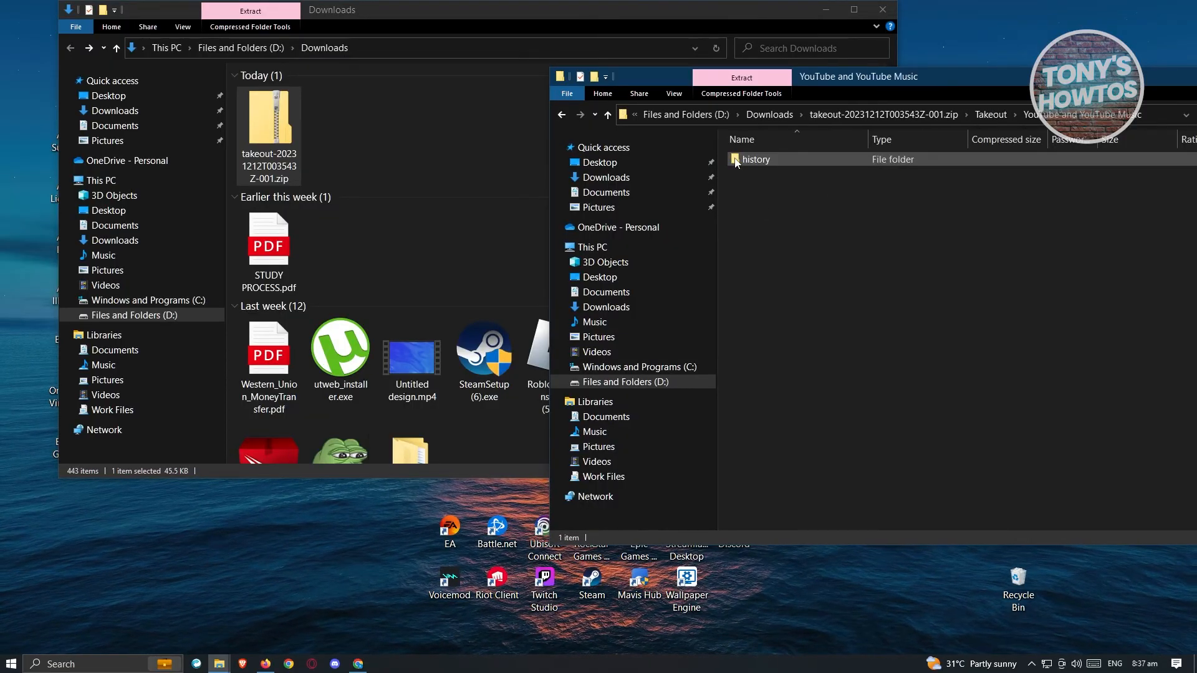
{"action": "double_click", "coordinate": [756, 159]}
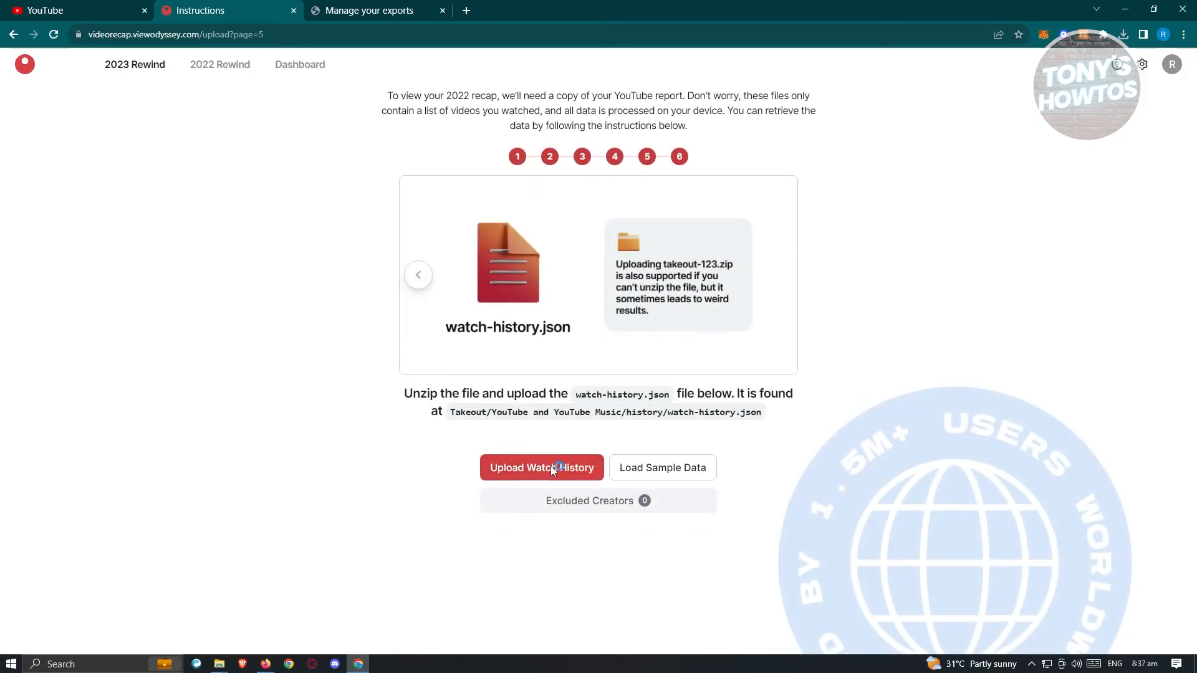
- Upload watch-history.json from Downloads via Upload Watch History
{"action": "left_click", "coordinate": [541, 467]}
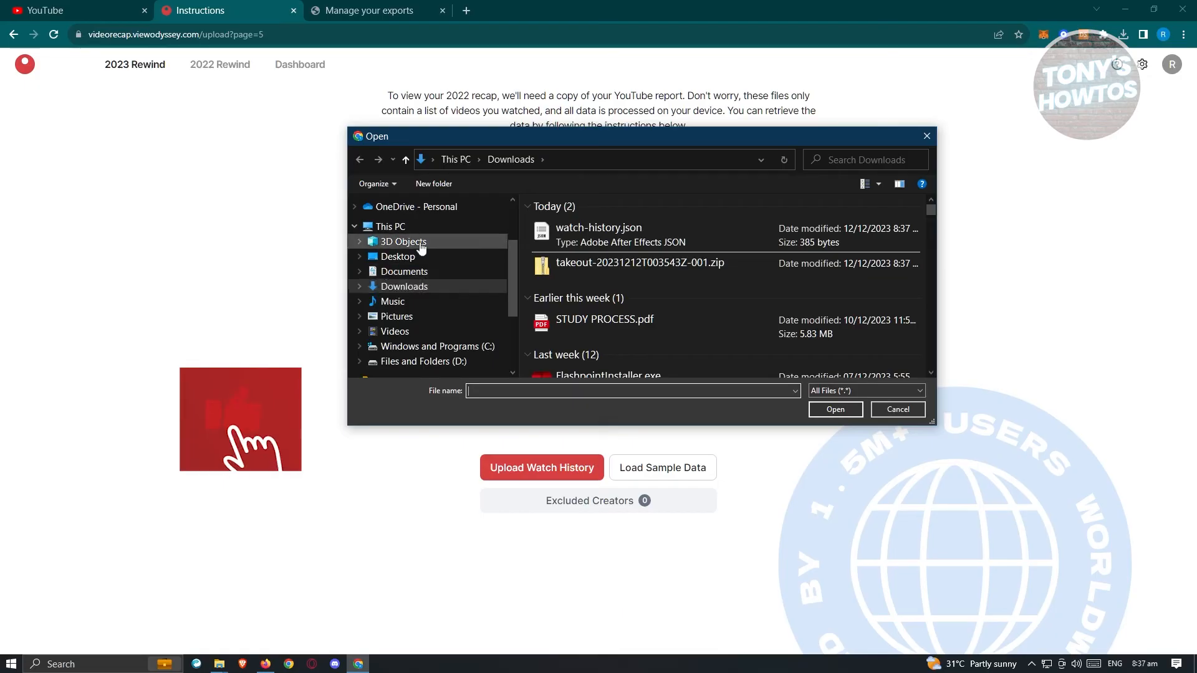
{"action": "left_click", "coordinate": [599, 233]}
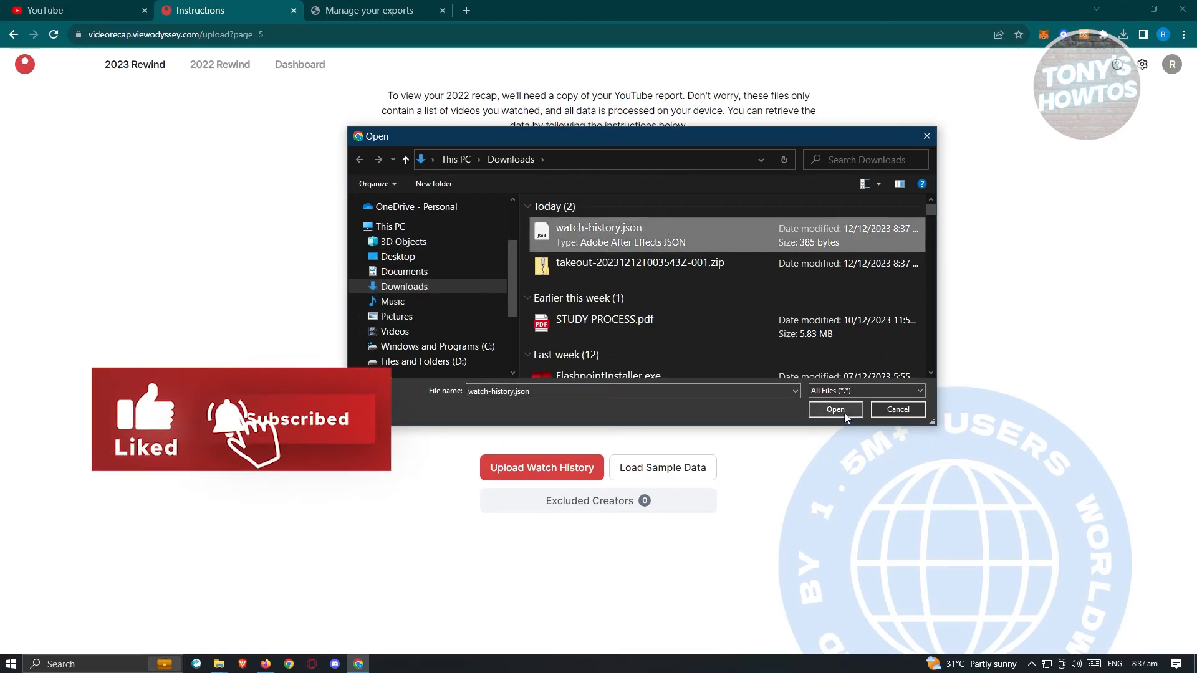
{"action": "left_click", "coordinate": [834, 409]}
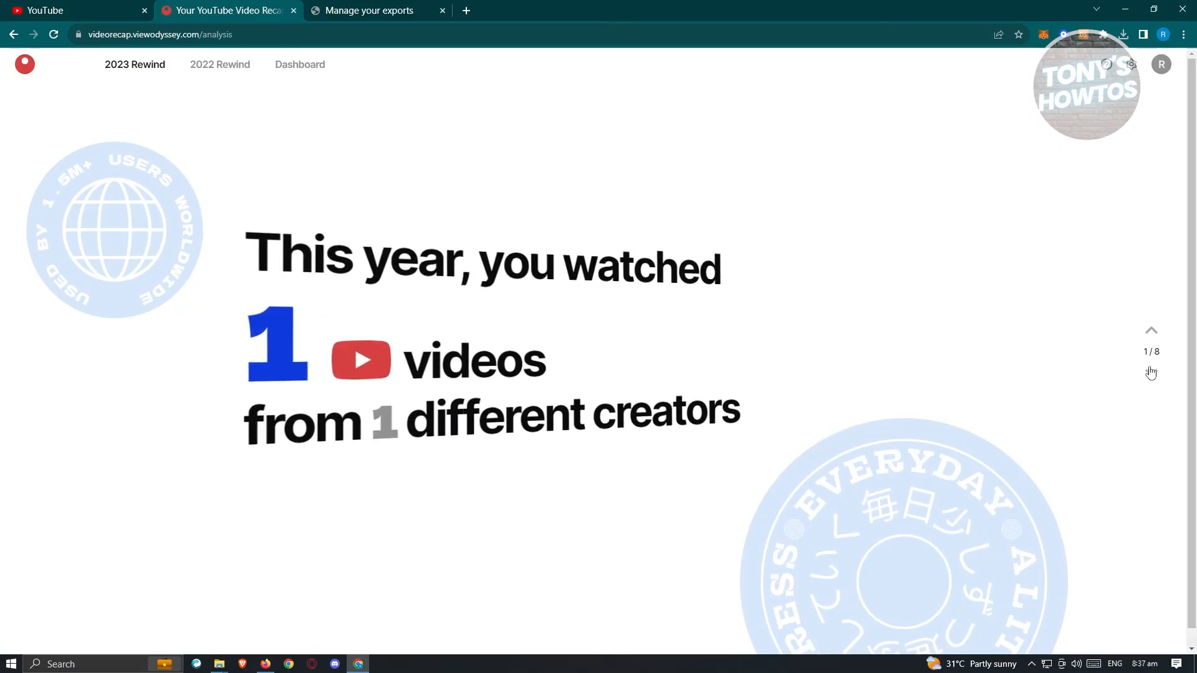
- Advance the recap to slide 3/8, Top Creators, showing YIKES
{"action": "left_click", "coordinate": [1160, 373]}
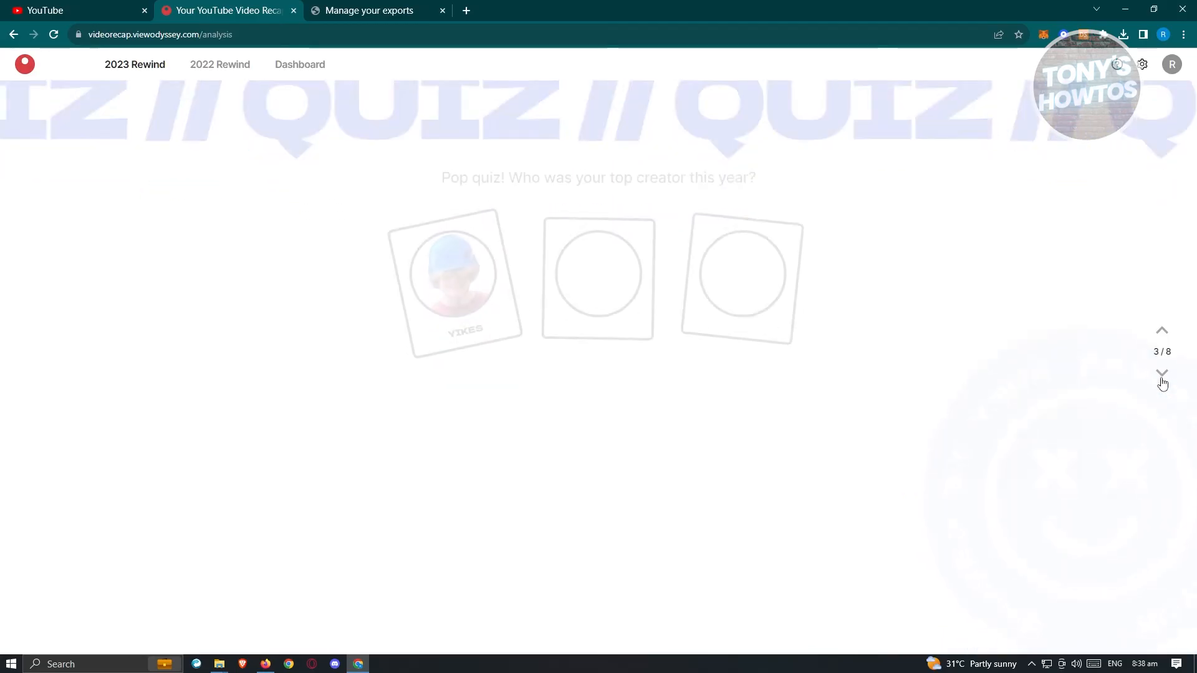
{"action": "left_click", "coordinate": [1160, 373]}
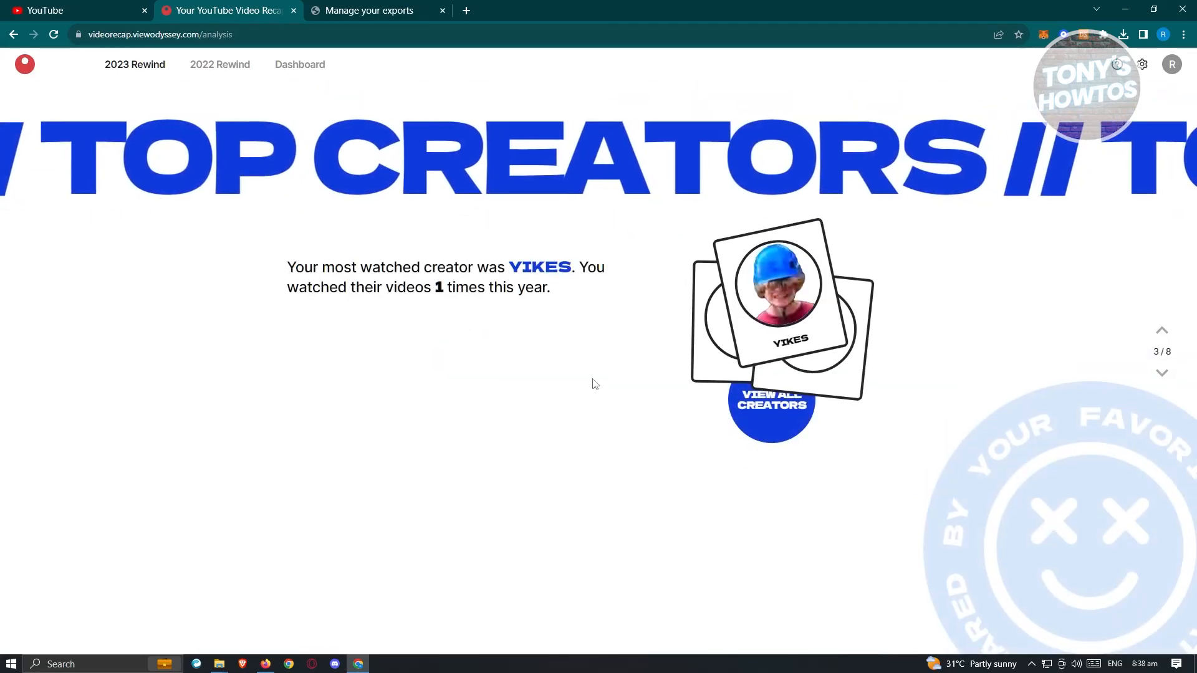